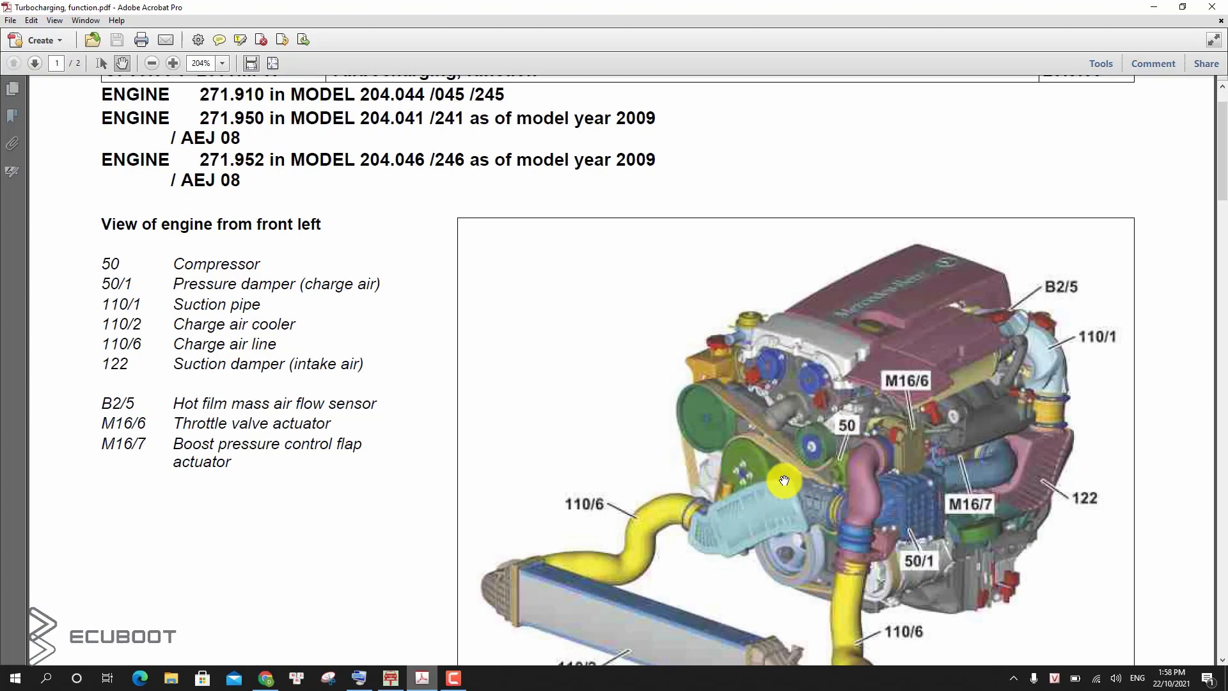
mouse_move(1009, 450)
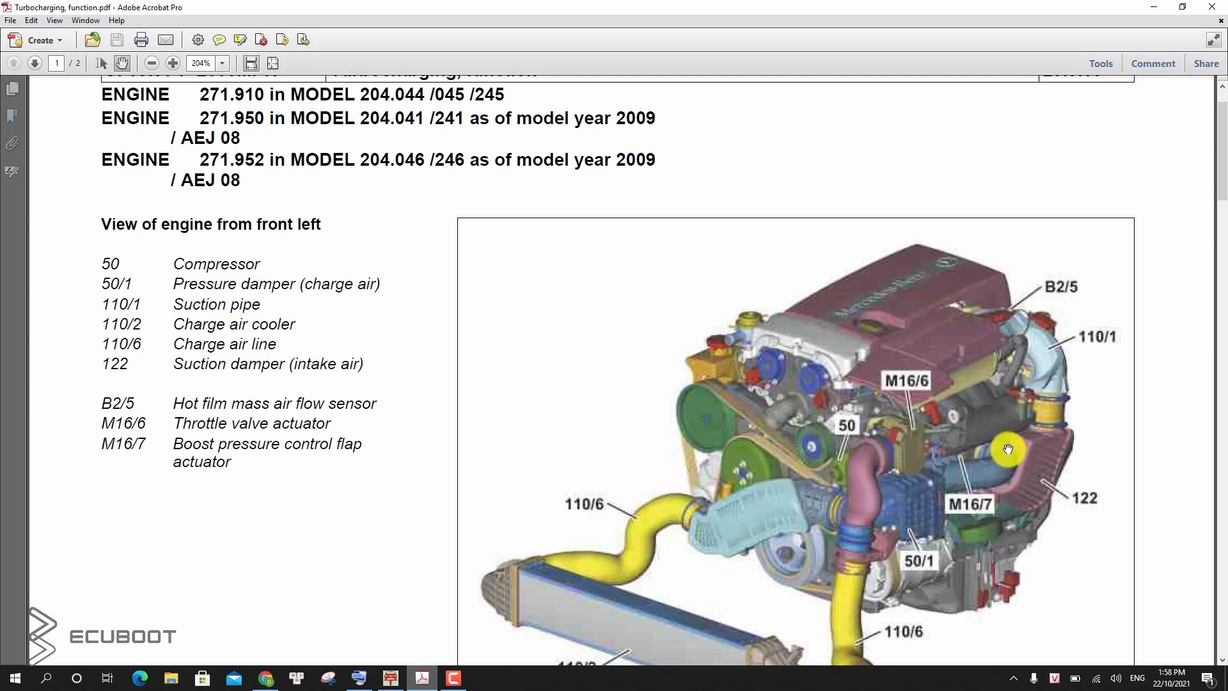
mouse_move(995, 449)
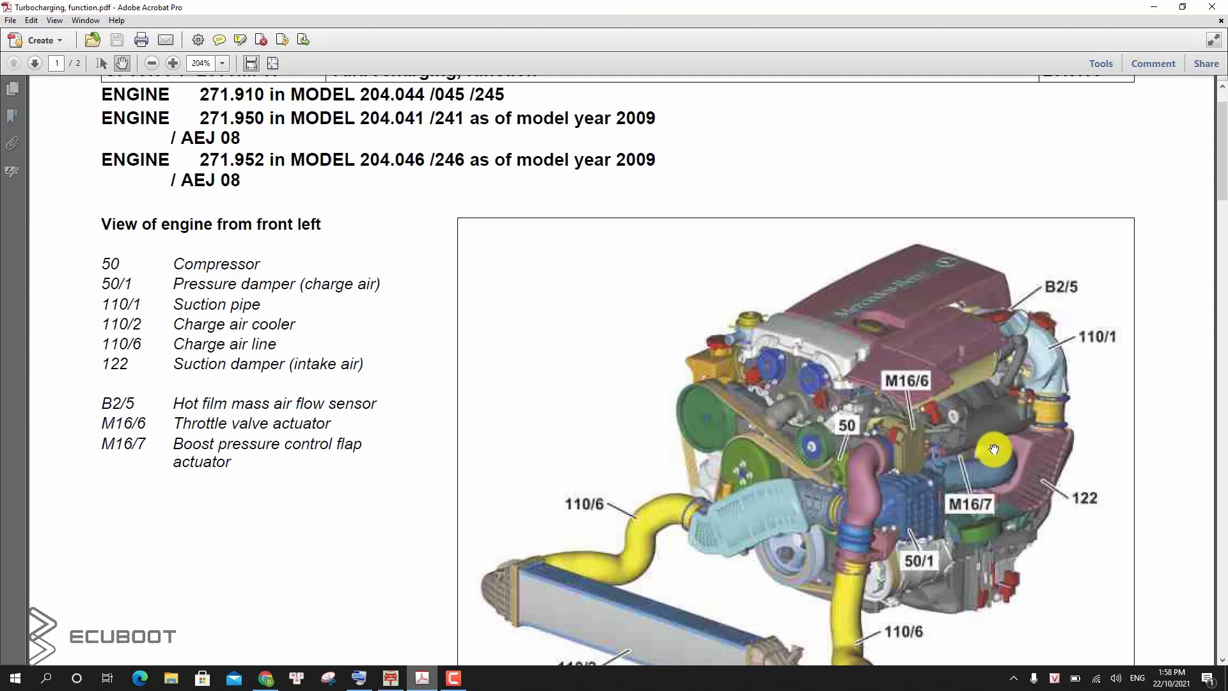
Scroll page 1 so the full engine illustration down to charge air cooler 110/2 is visible
scroll(down, 3)
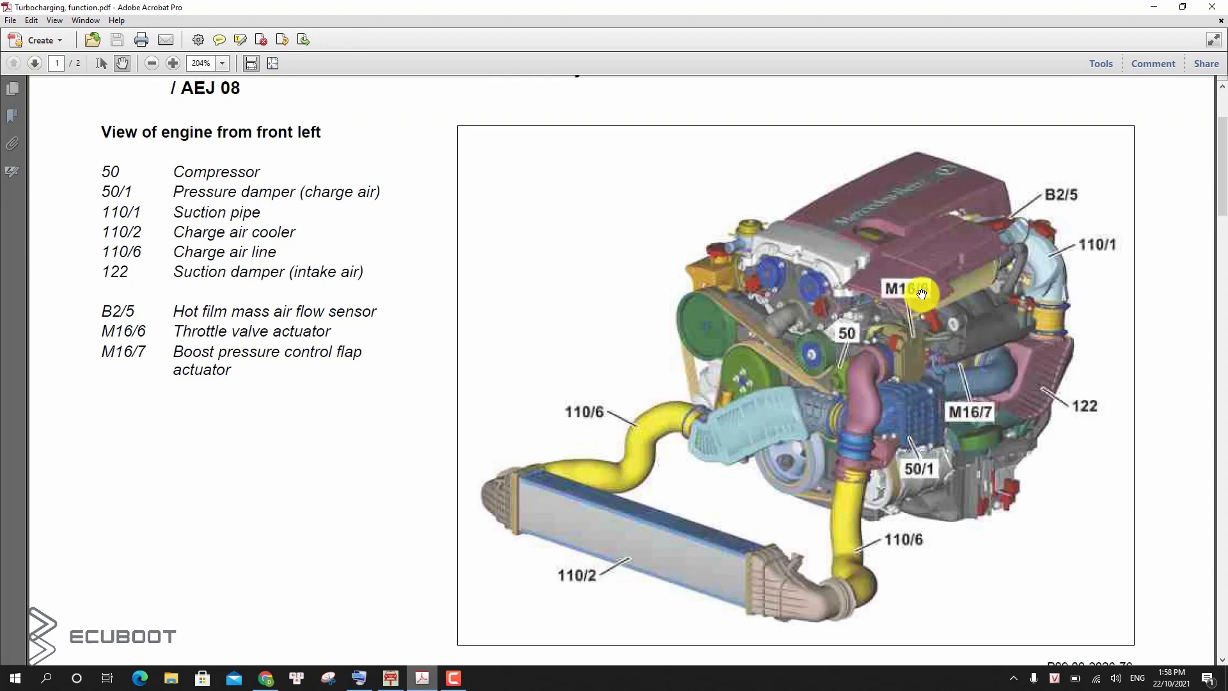
mouse_move(901, 358)
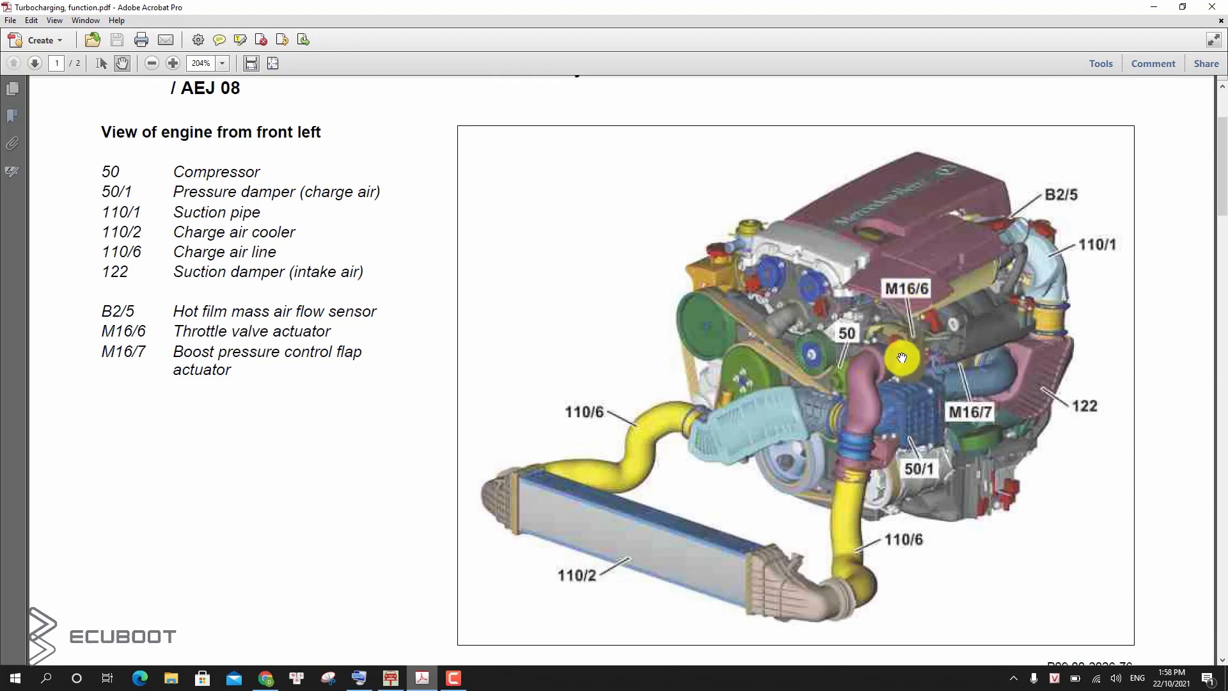
mouse_move(928, 366)
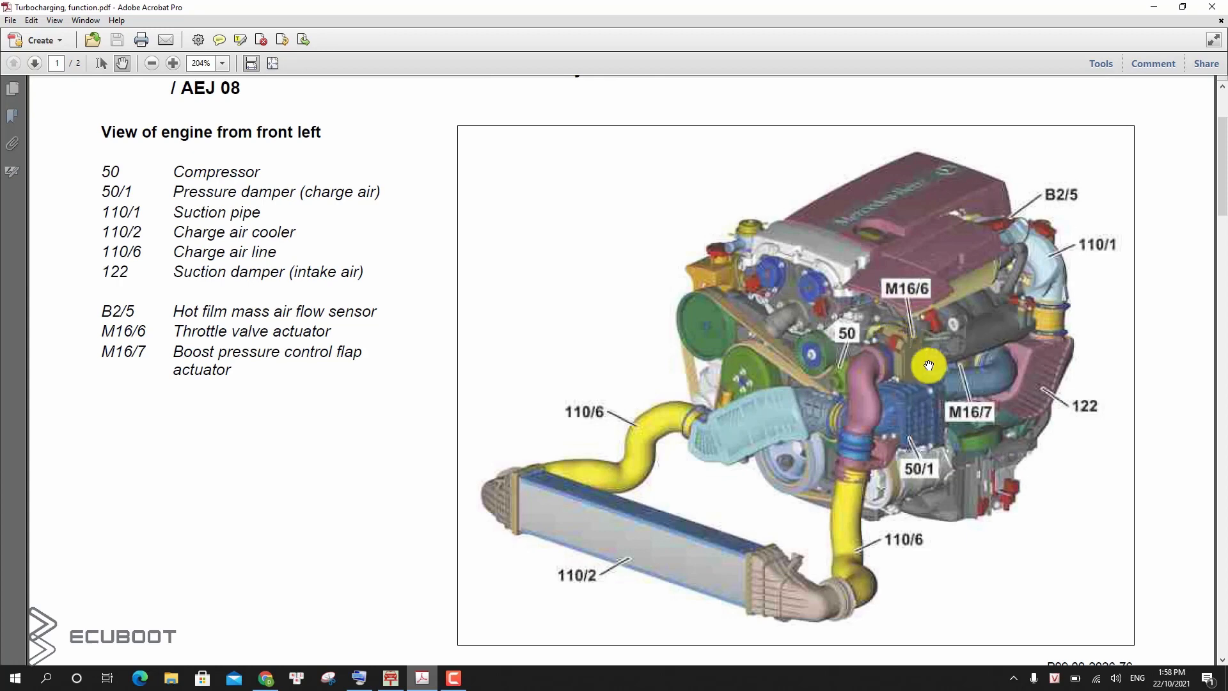
mouse_move(954, 411)
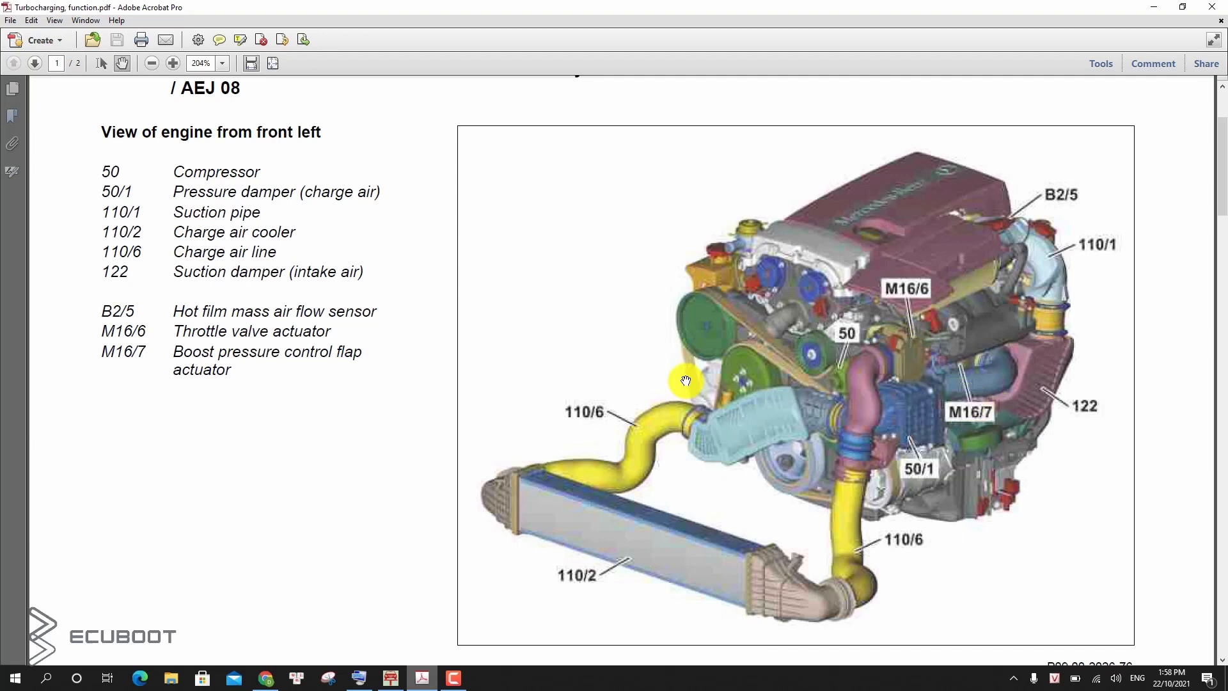
mouse_move(318, 367)
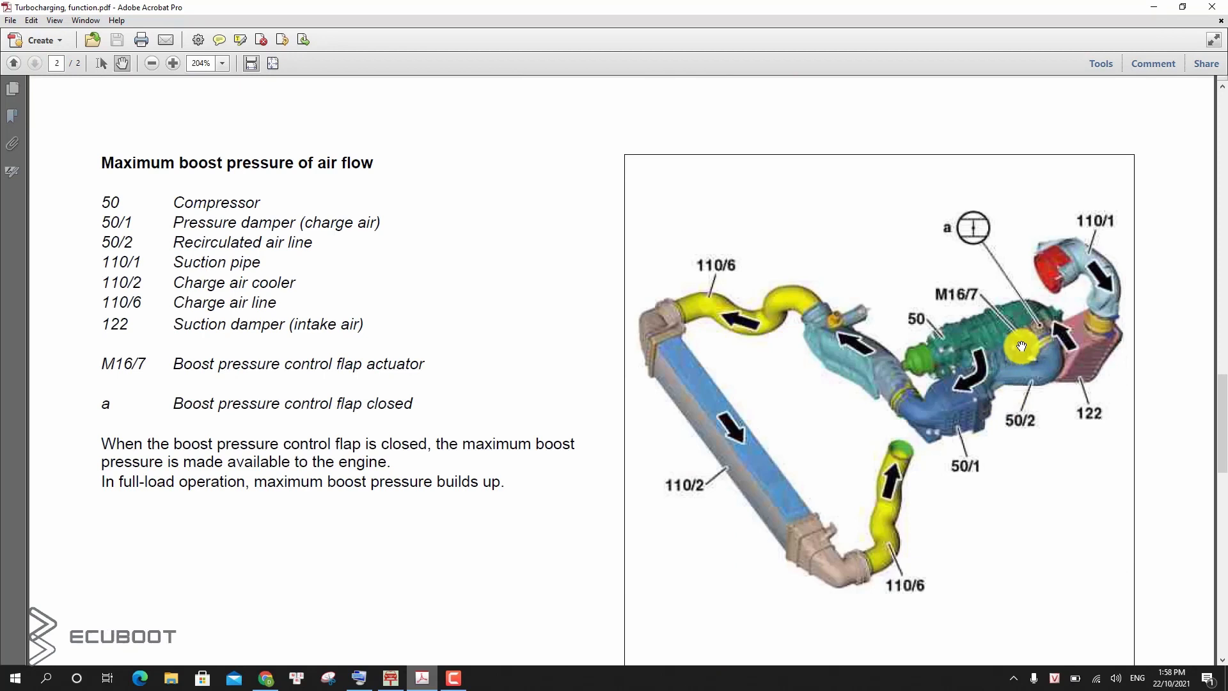
Scroll to the page 2 'Maximum boost pressure of air flow' diagram and legend
scroll(down, 3)
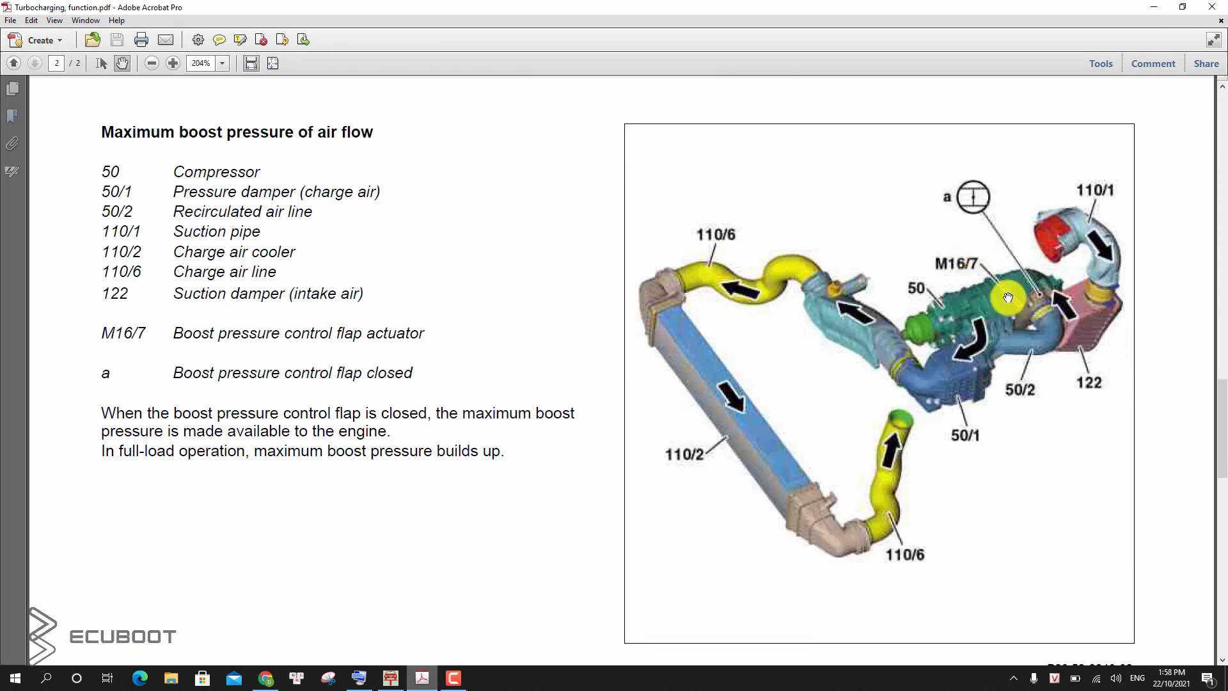
mouse_move(1014, 358)
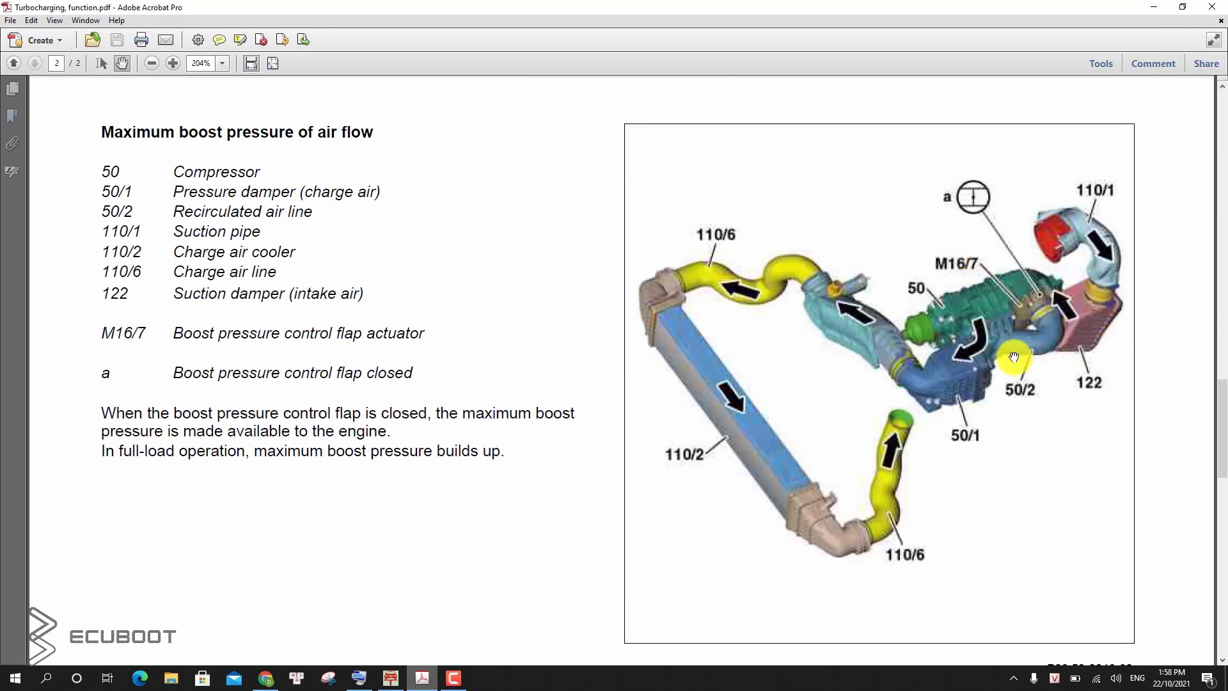
mouse_move(1045, 335)
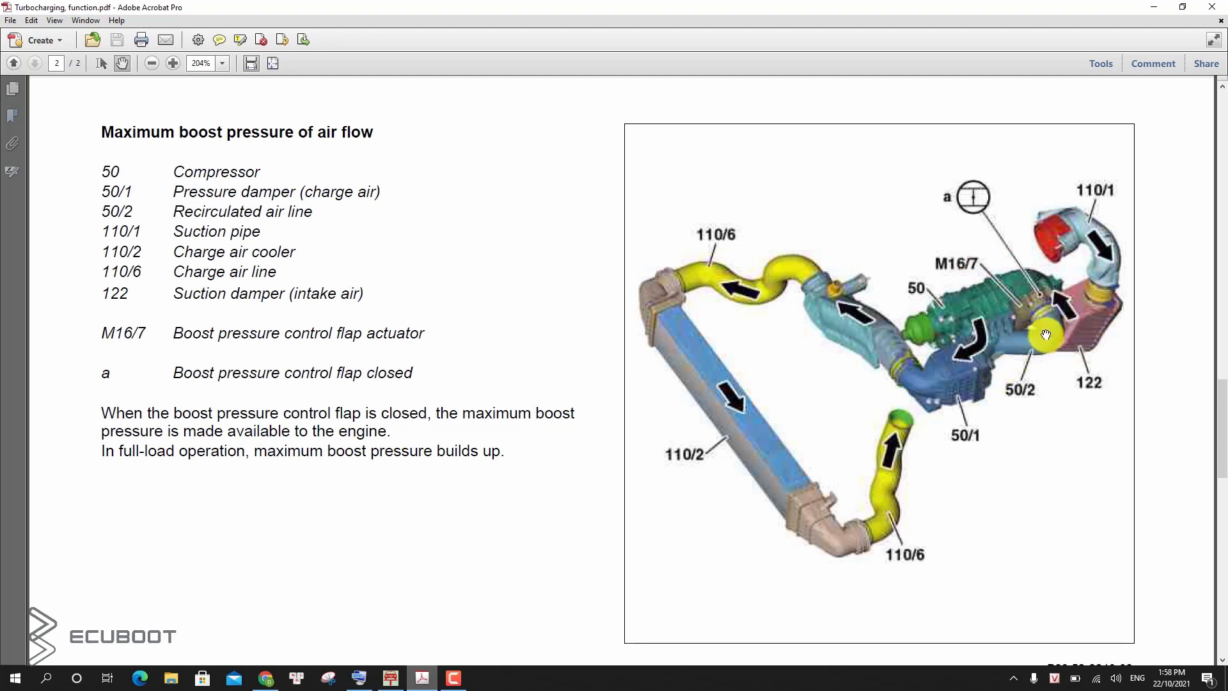
mouse_move(1044, 335)
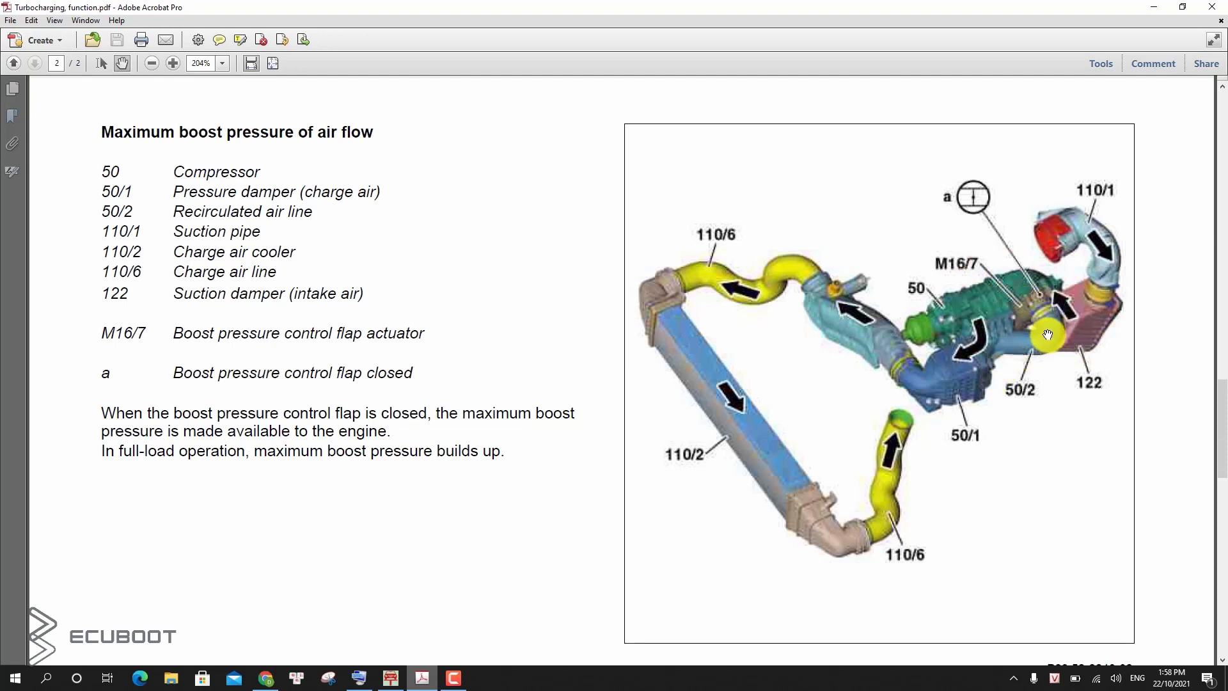
mouse_move(1035, 320)
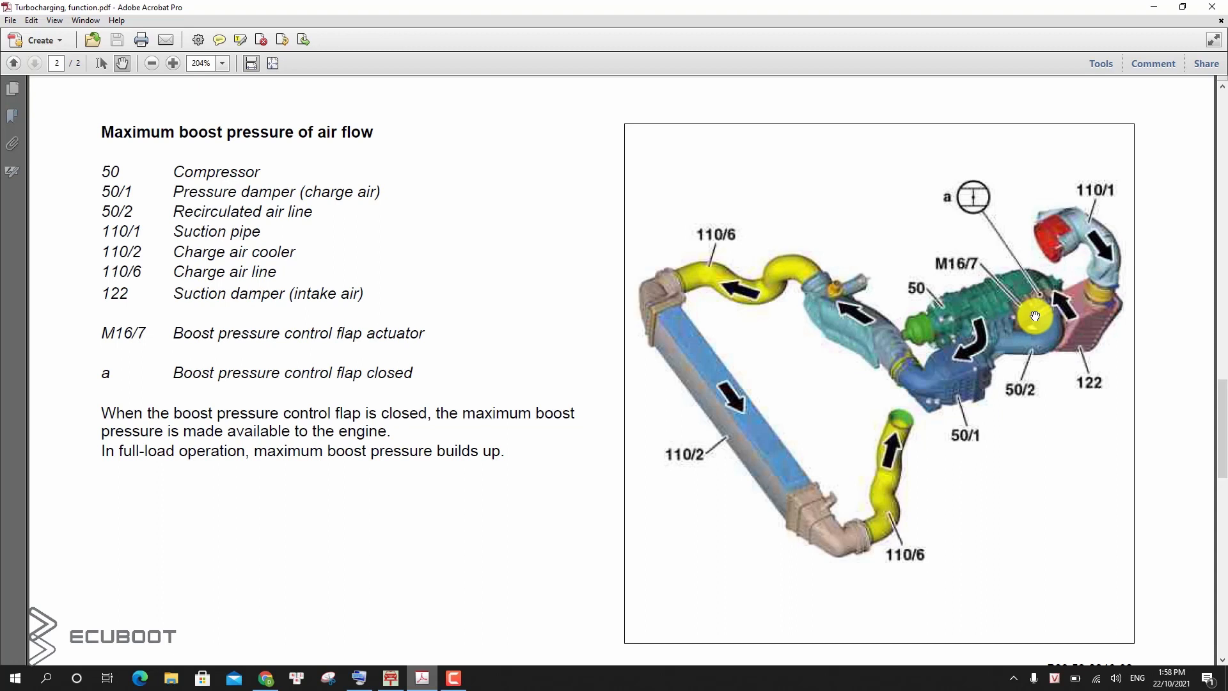
mouse_move(1023, 343)
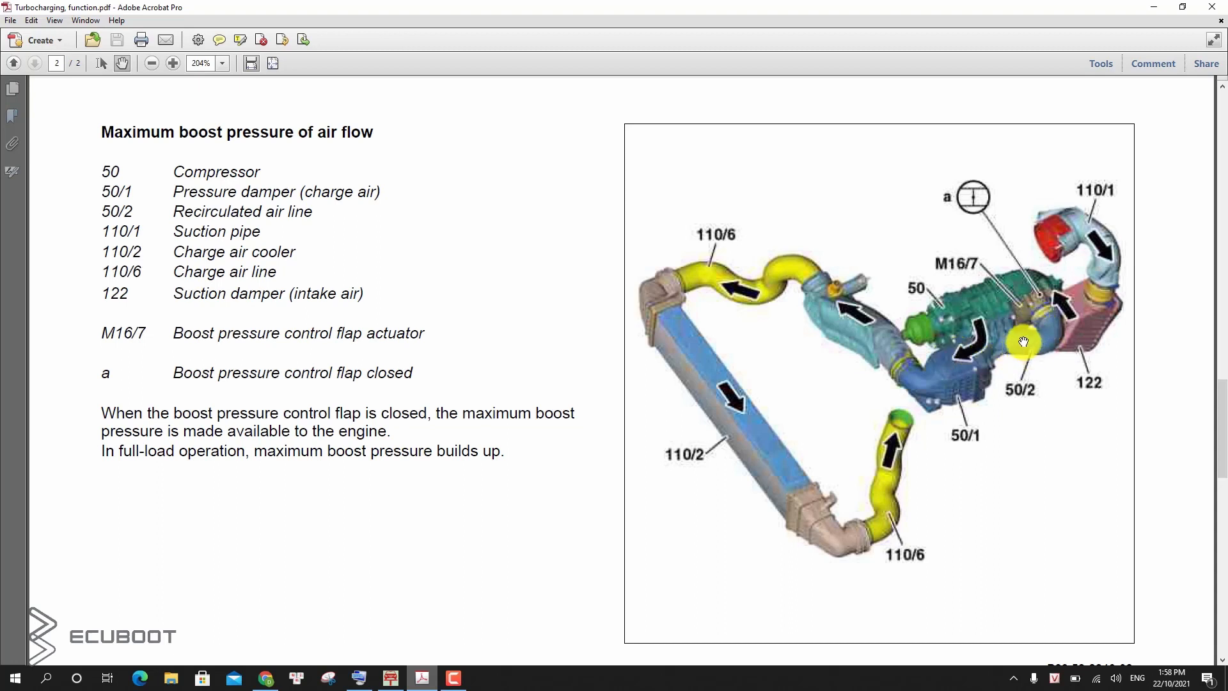
mouse_move(232, 346)
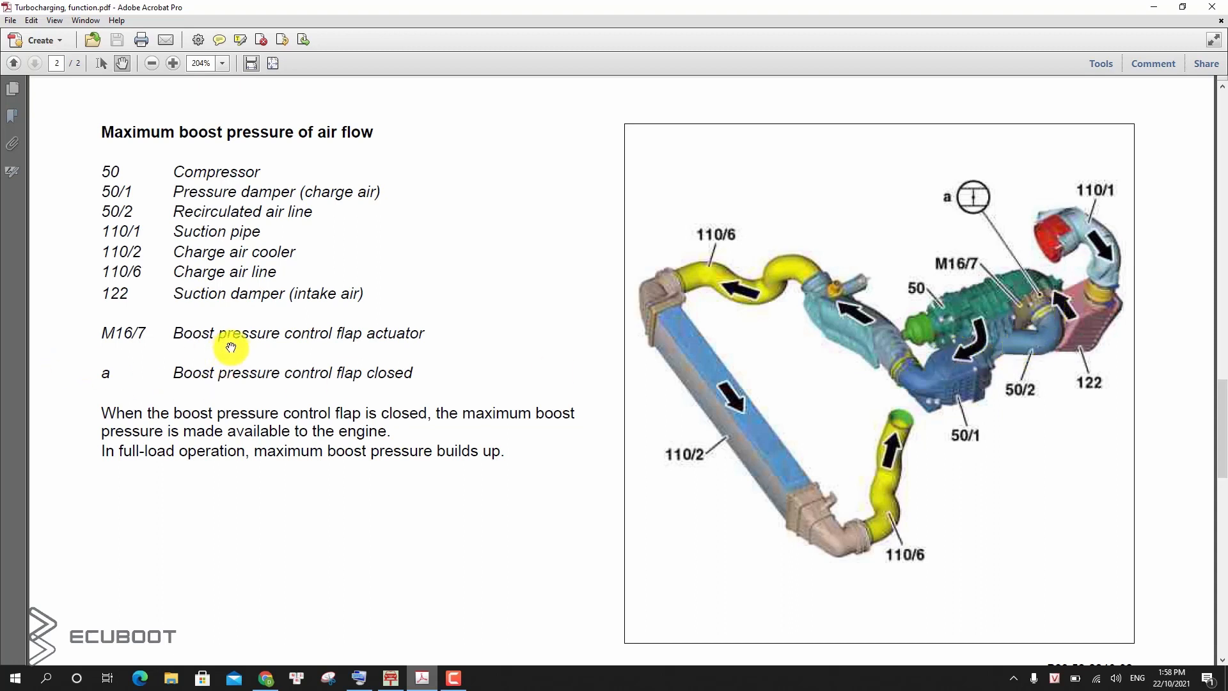
mouse_move(214, 340)
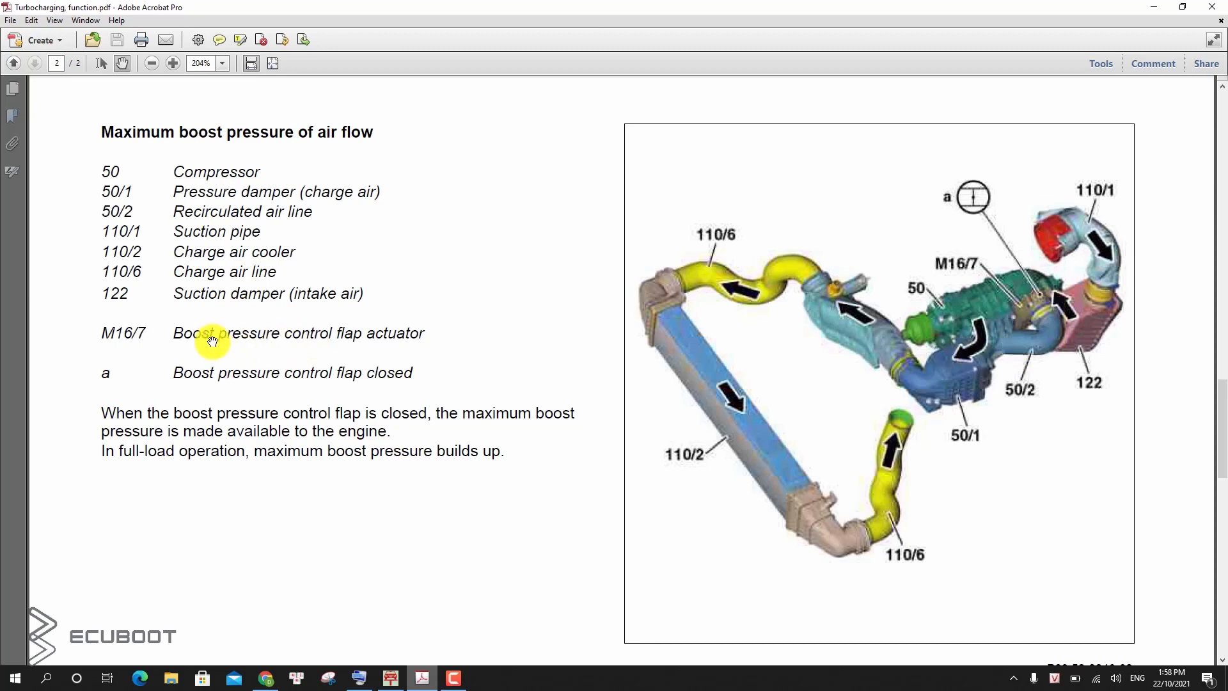
mouse_move(989, 298)
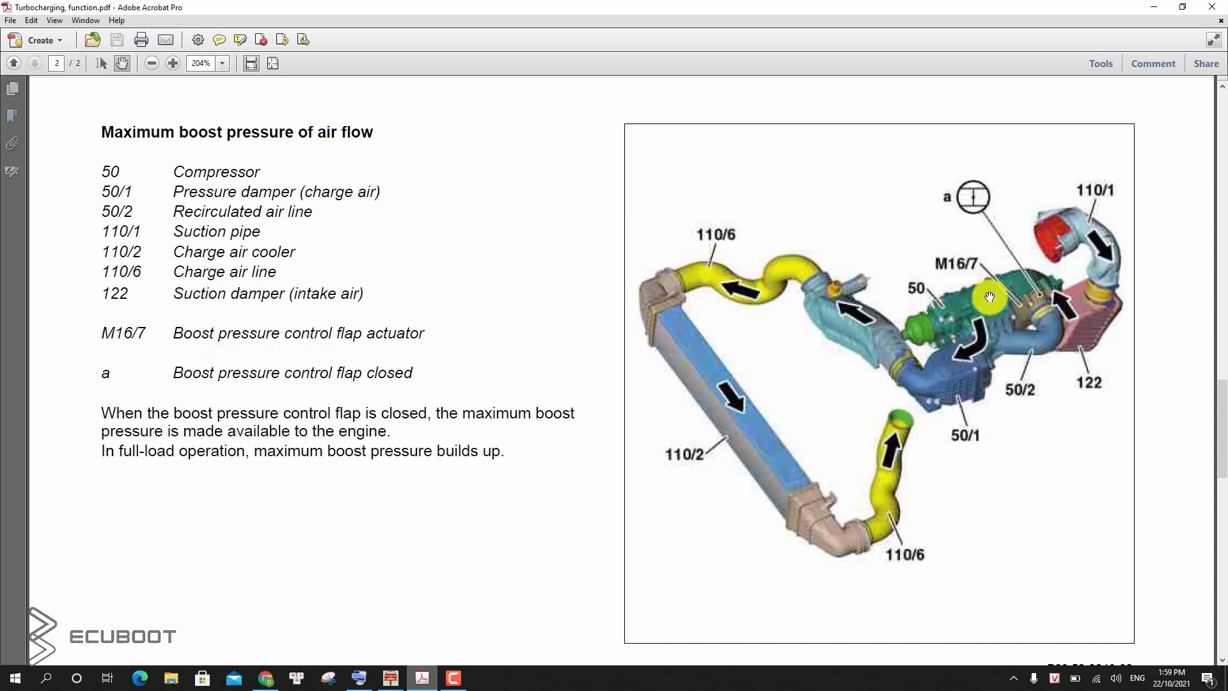
scroll(down, 3)
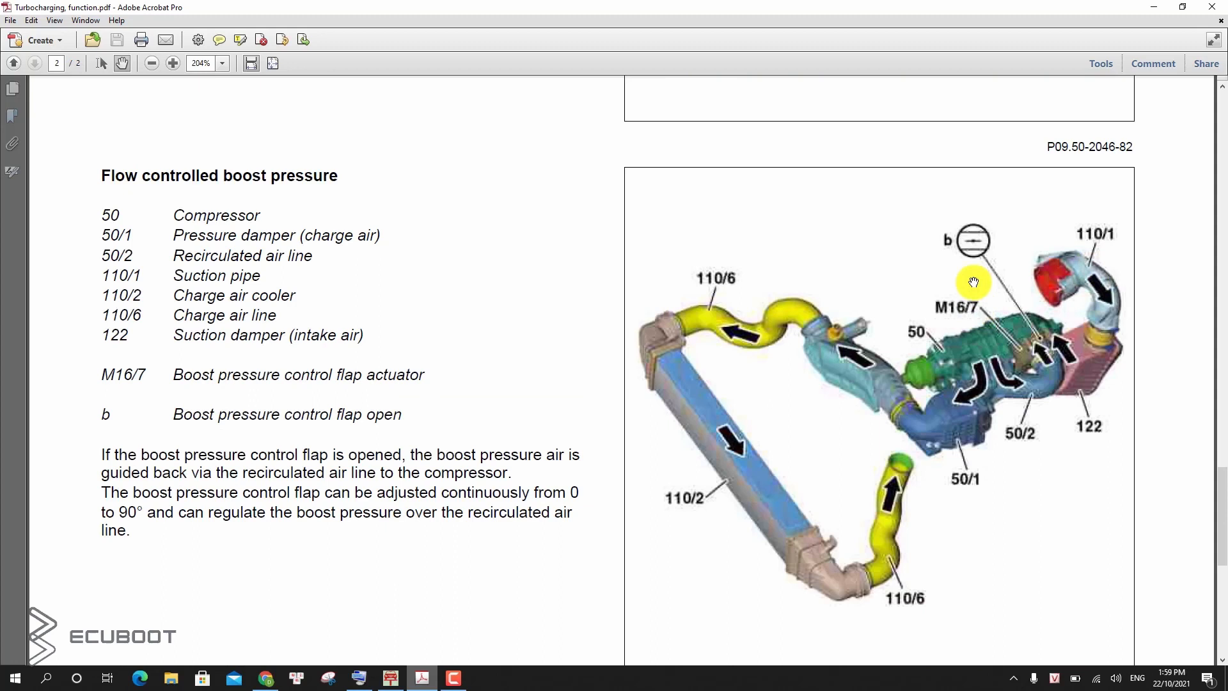
mouse_move(974, 245)
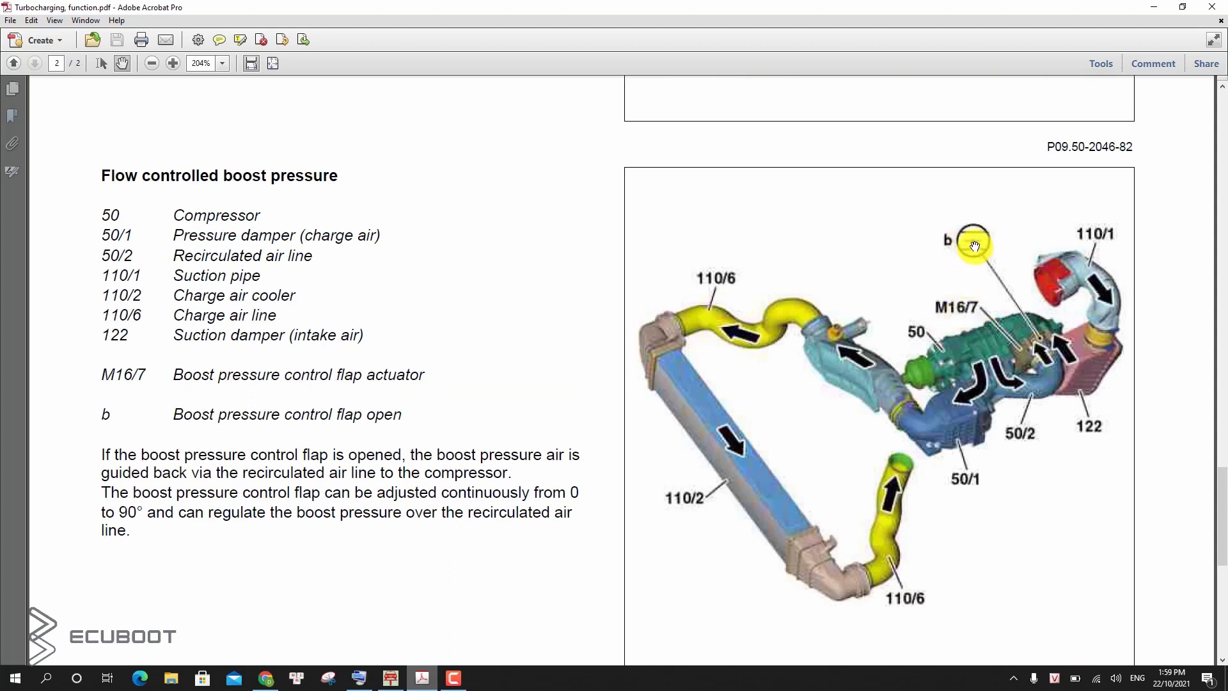
mouse_move(1007, 334)
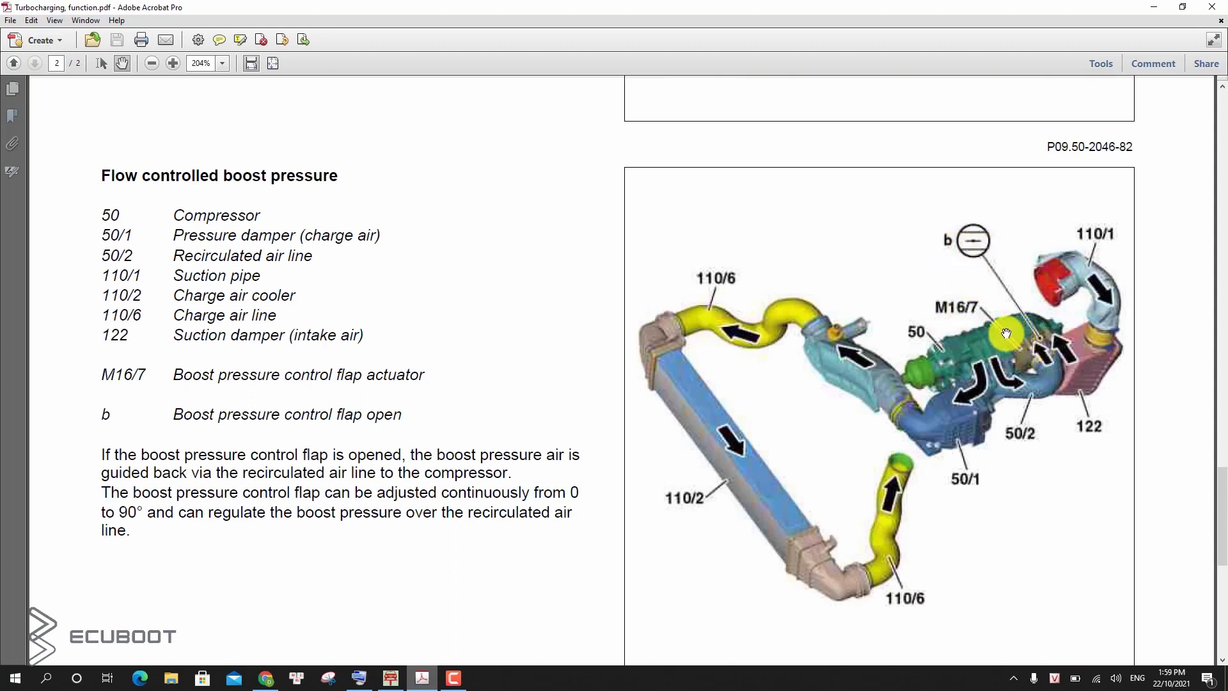
mouse_move(971, 343)
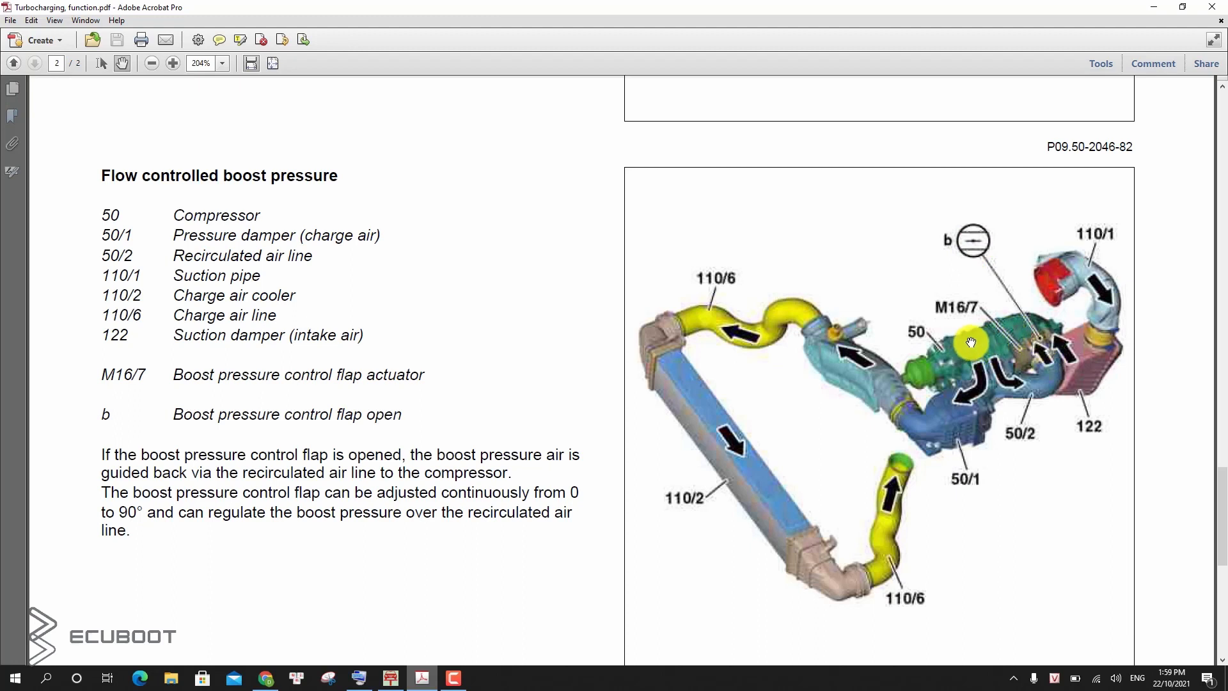
mouse_move(243, 267)
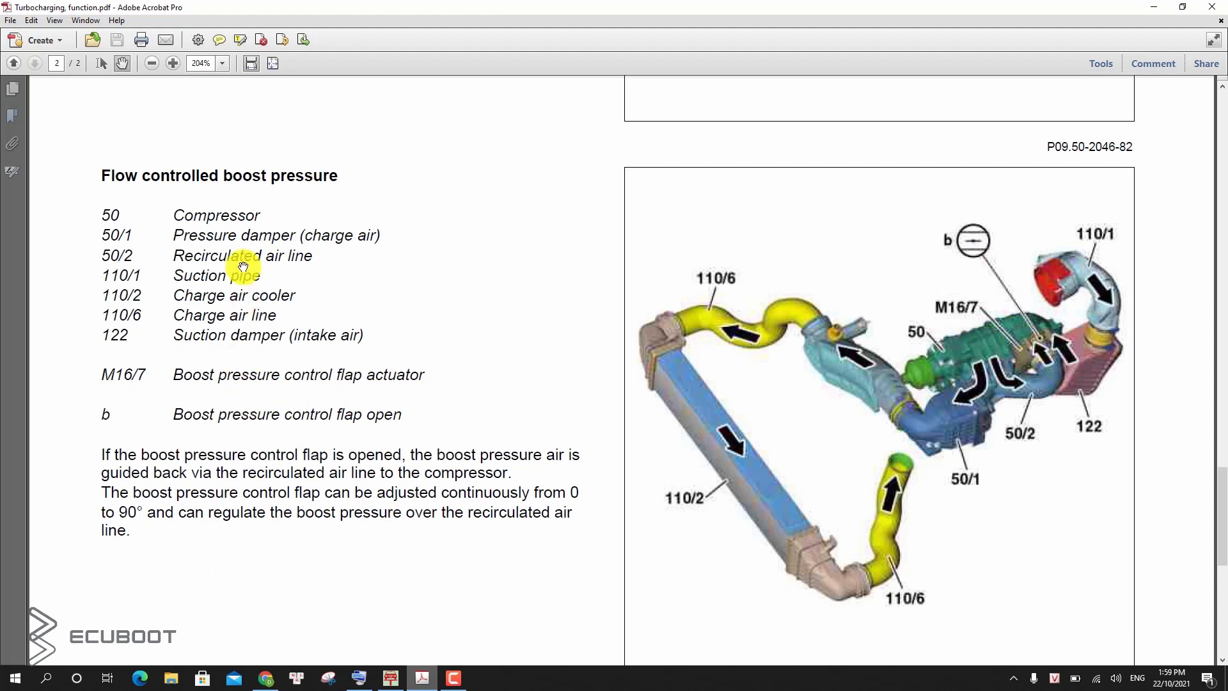
mouse_move(1053, 375)
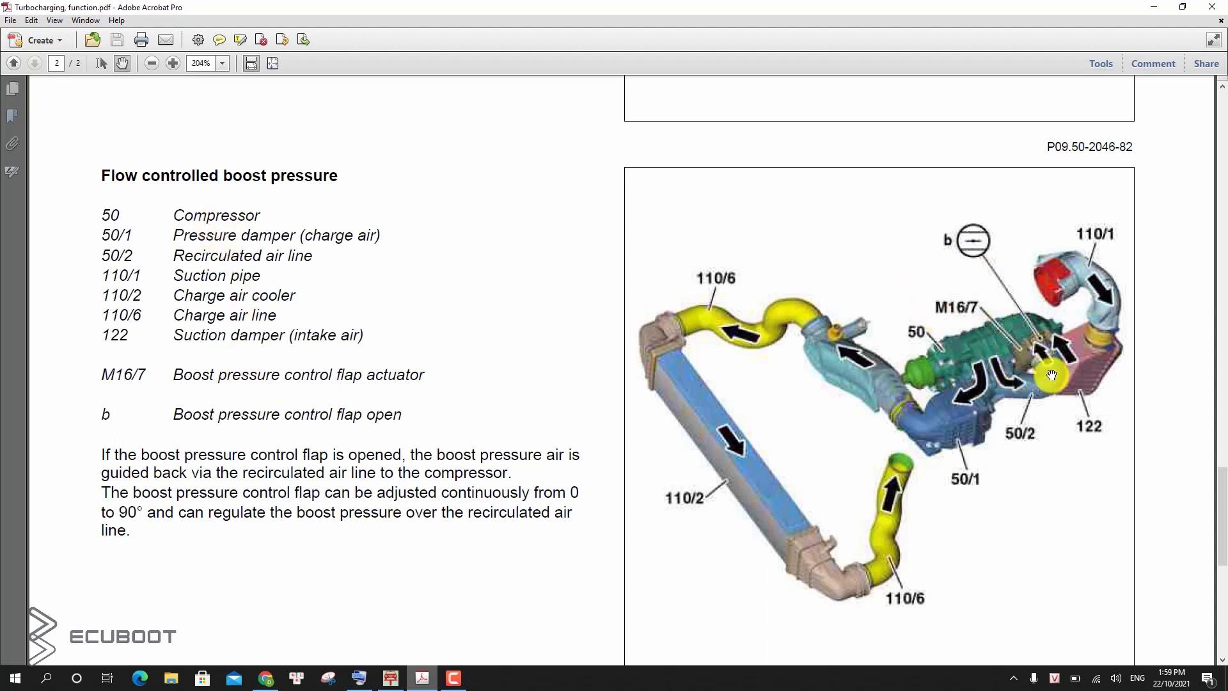
mouse_move(1025, 350)
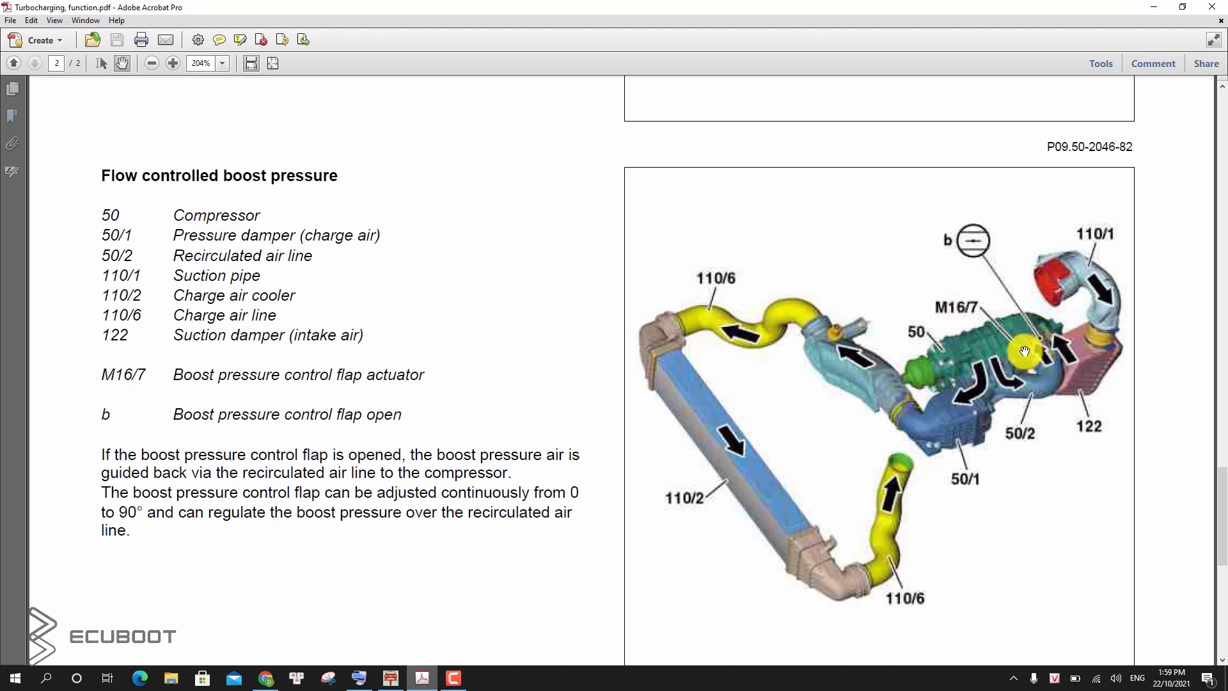
mouse_move(1005, 354)
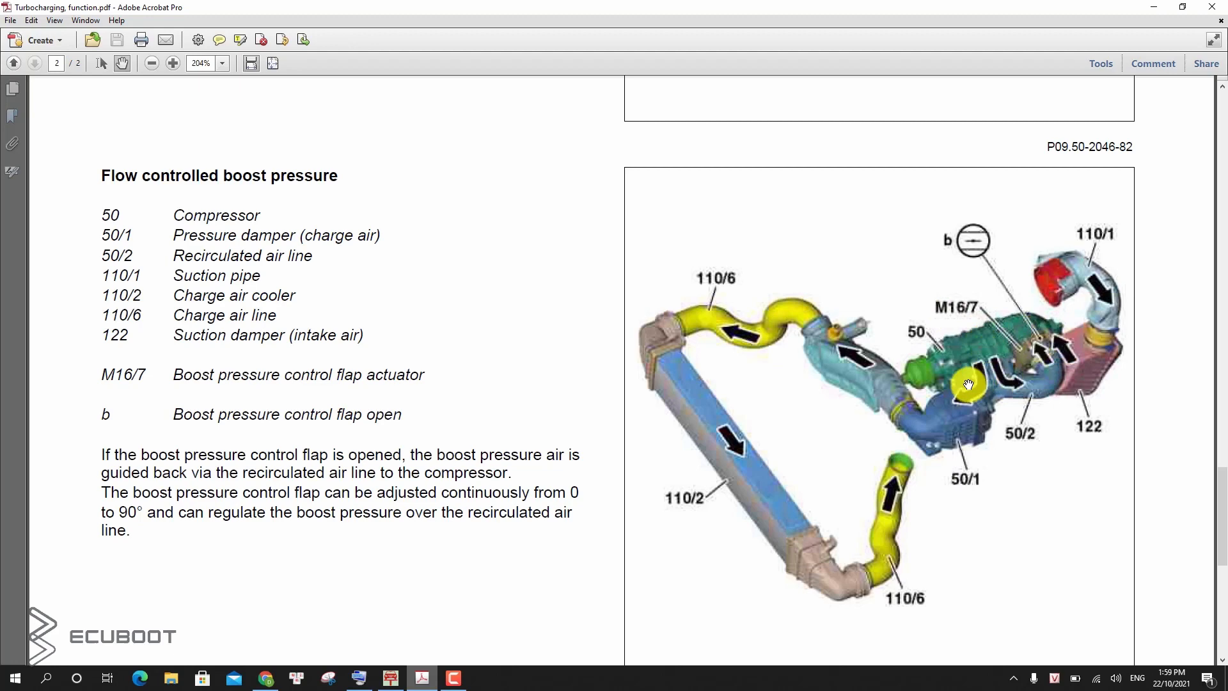
mouse_move(967, 391)
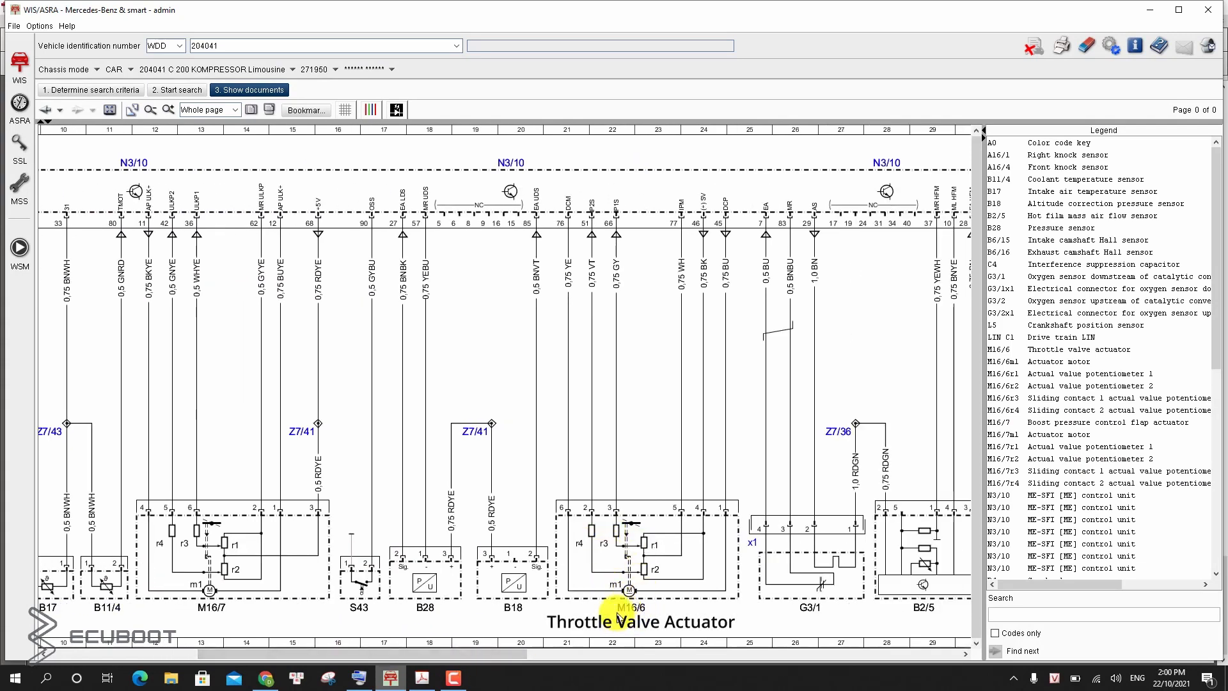
mouse_move(665, 600)
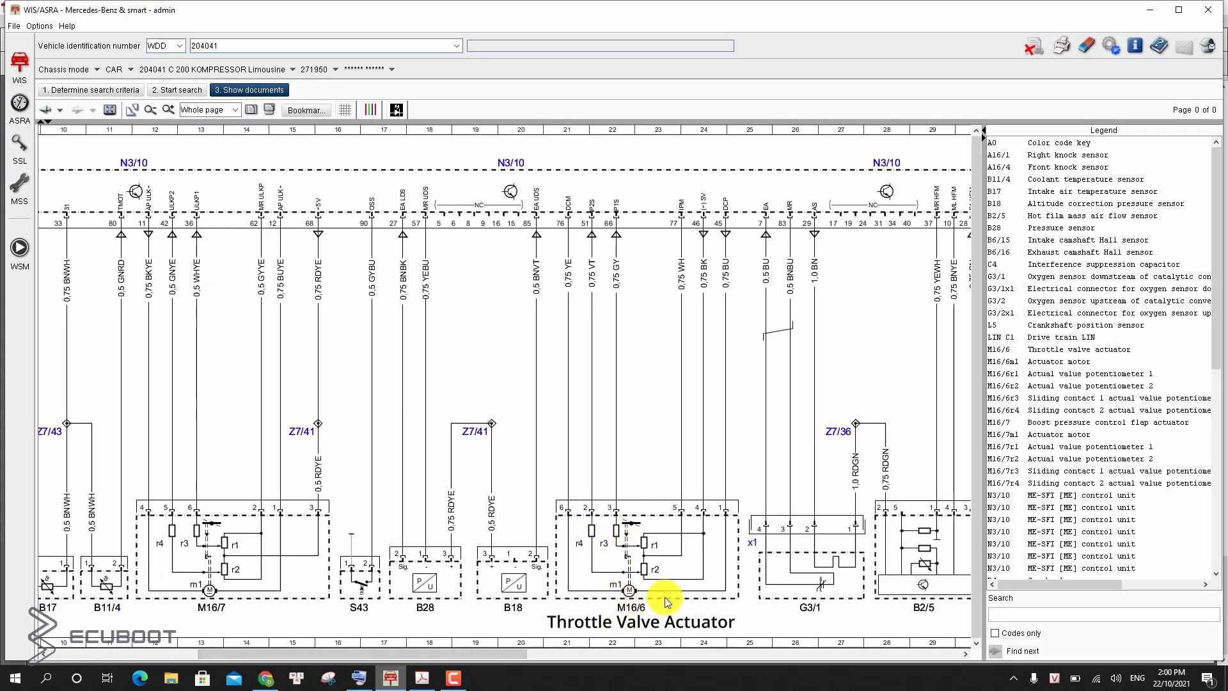
mouse_move(704, 591)
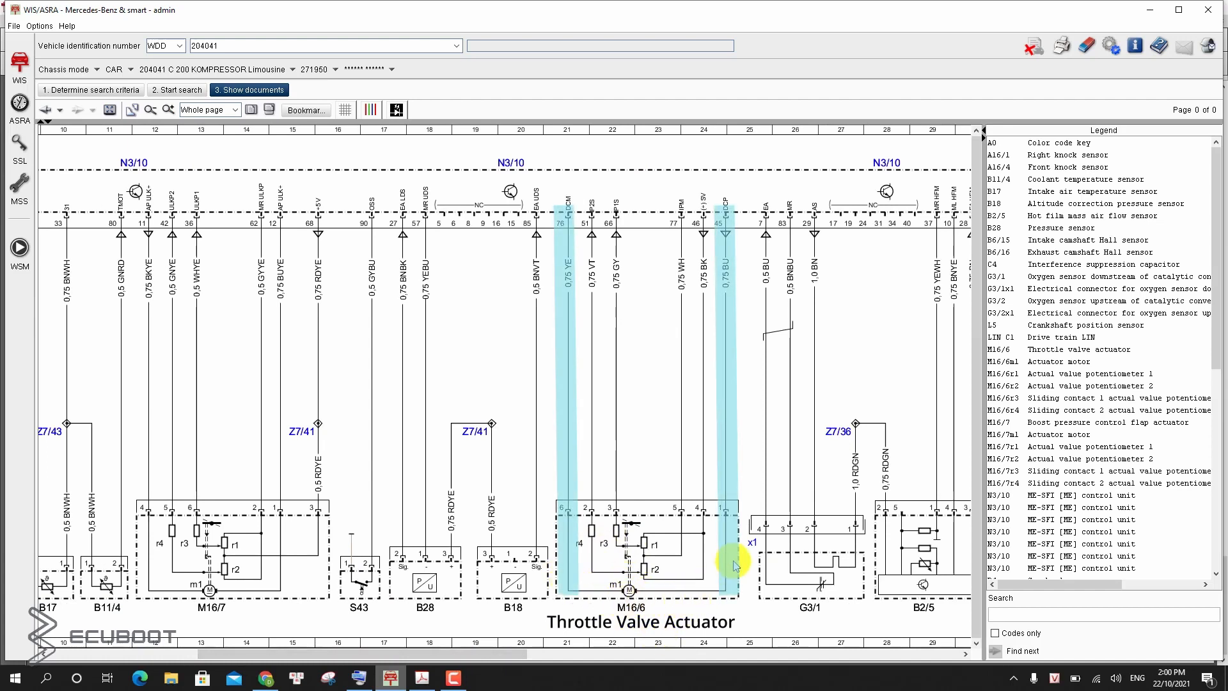
mouse_move(697, 523)
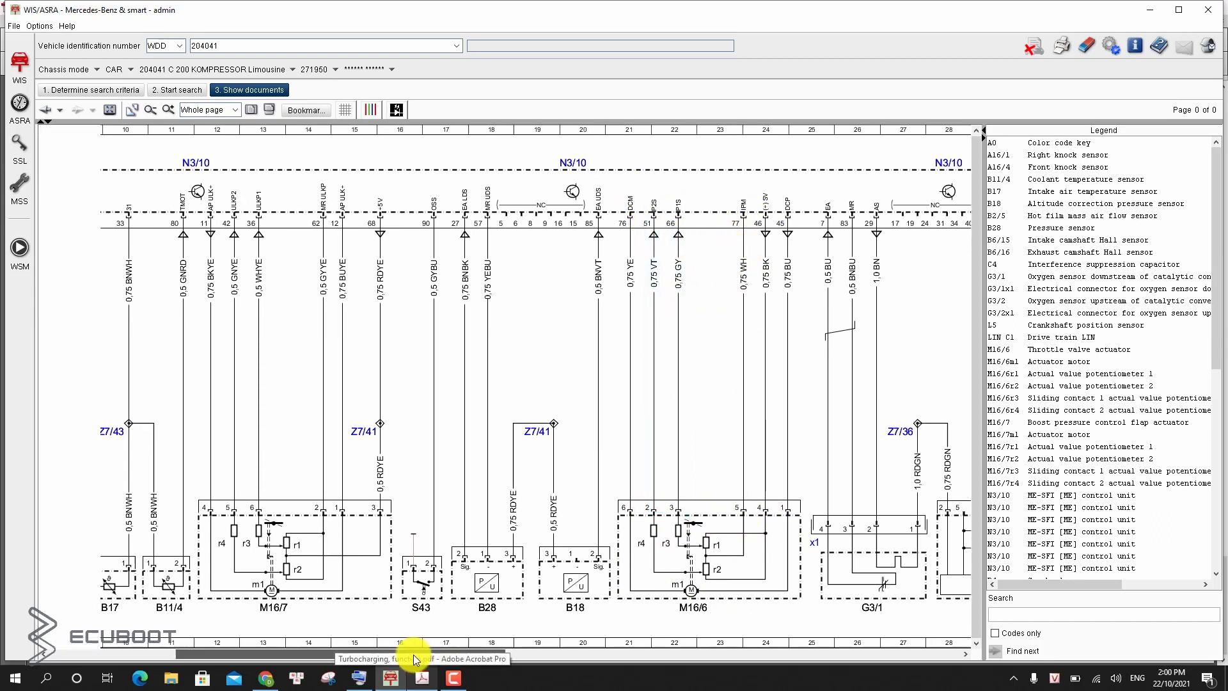
Scroll the wiring diagram left to M16/7 and highlight its signal wires to N3/10 on pins 11 and 12
scroll(left, 3)
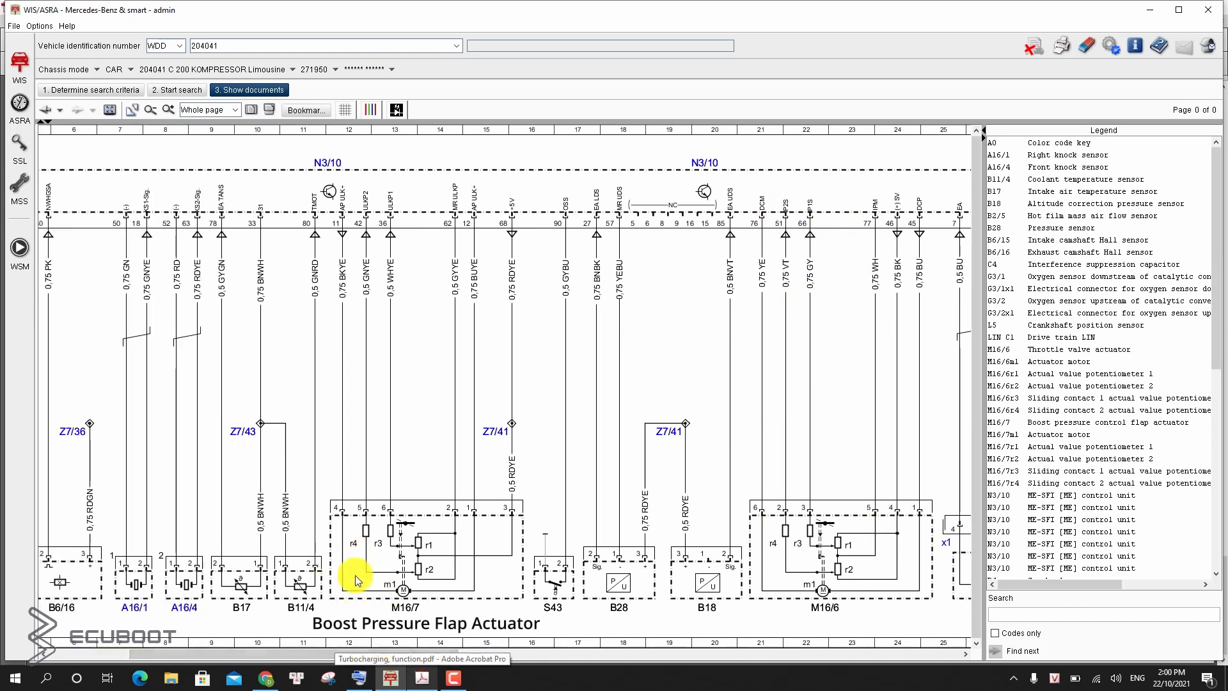
click(462, 546)
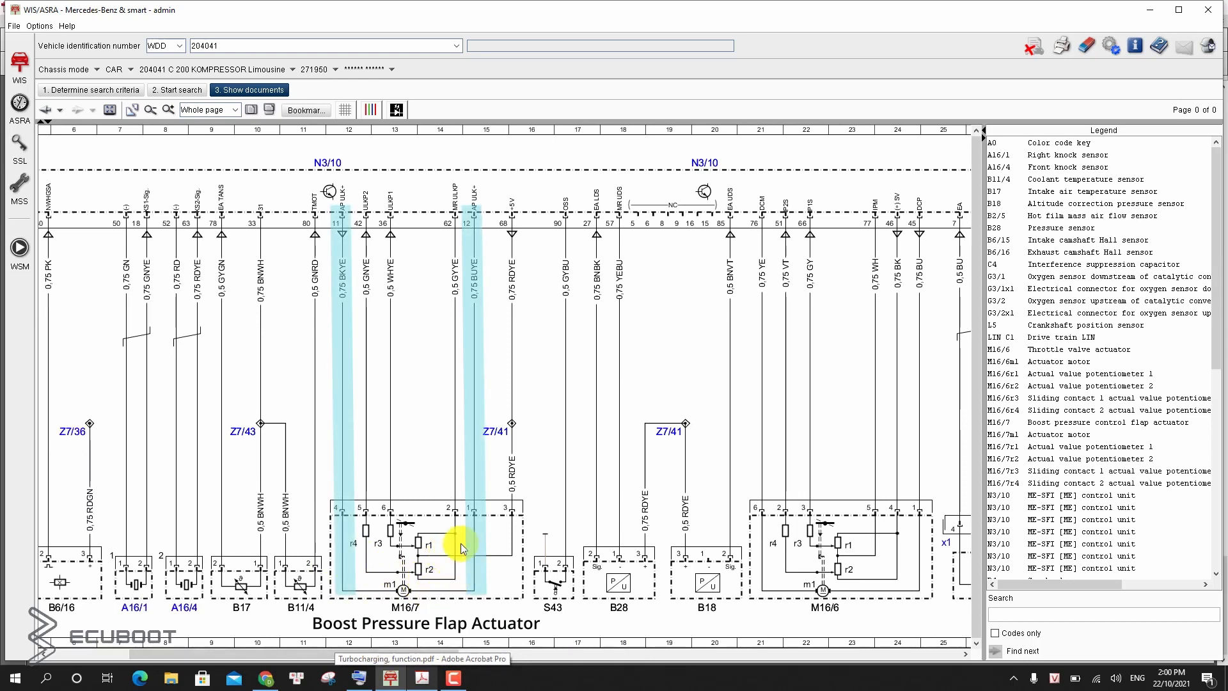
mouse_move(340, 517)
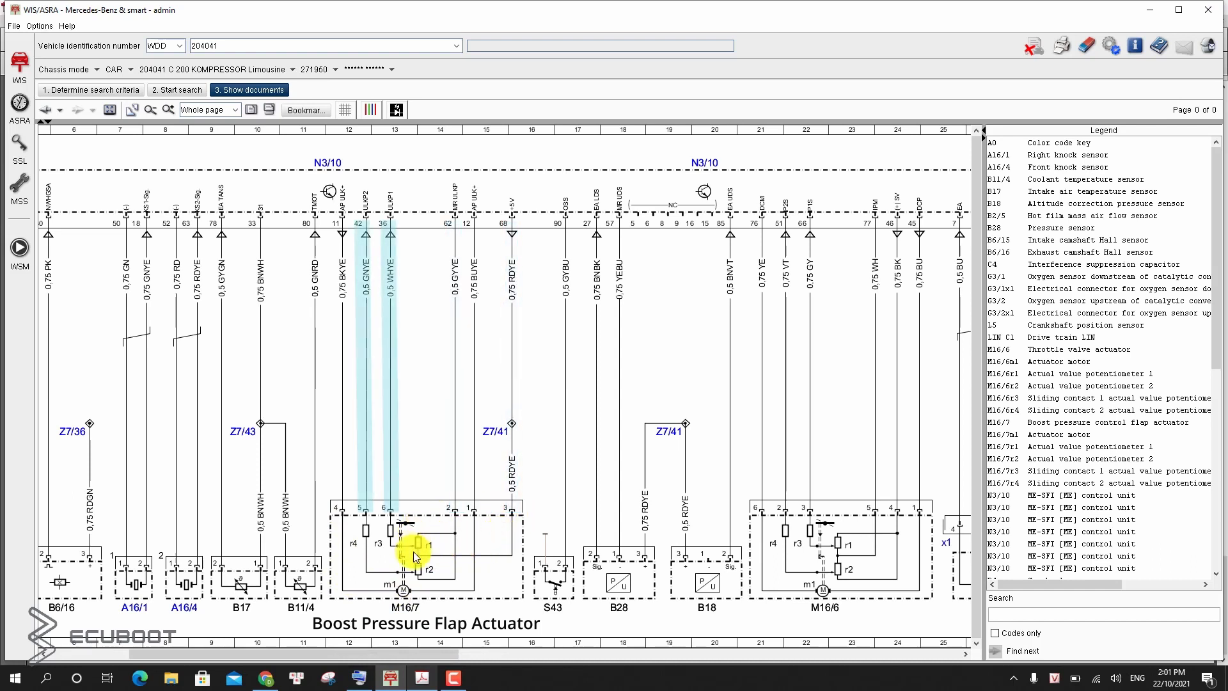
mouse_move(427, 552)
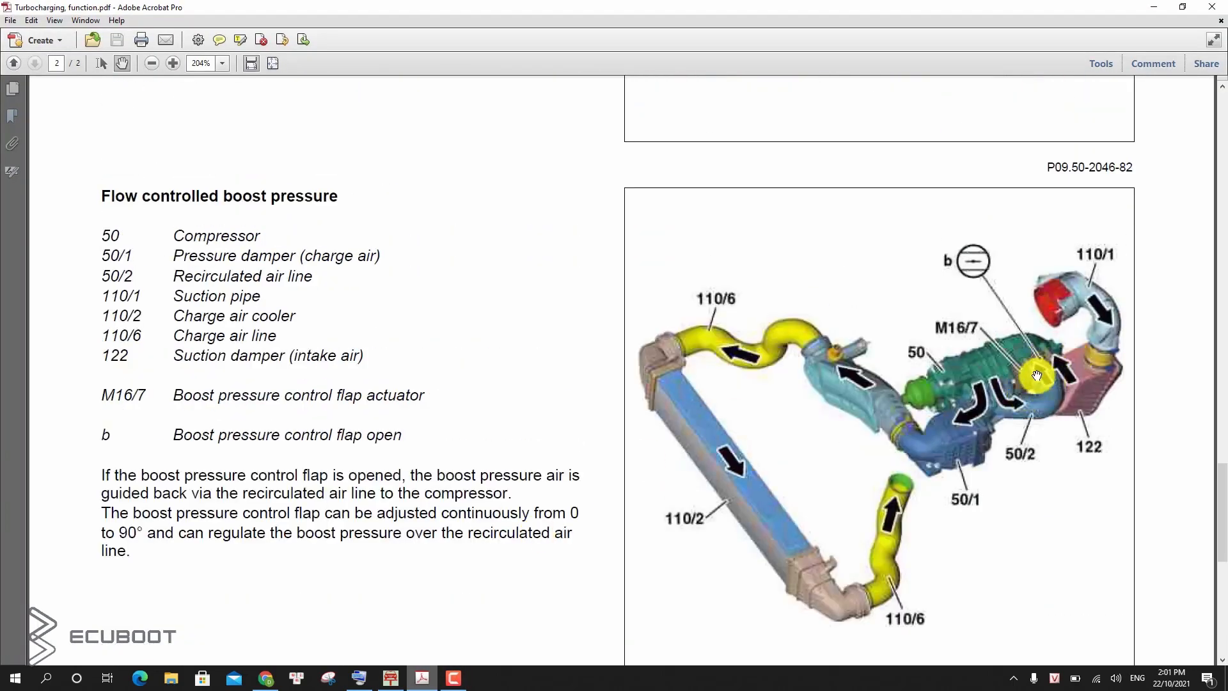
mouse_move(1011, 345)
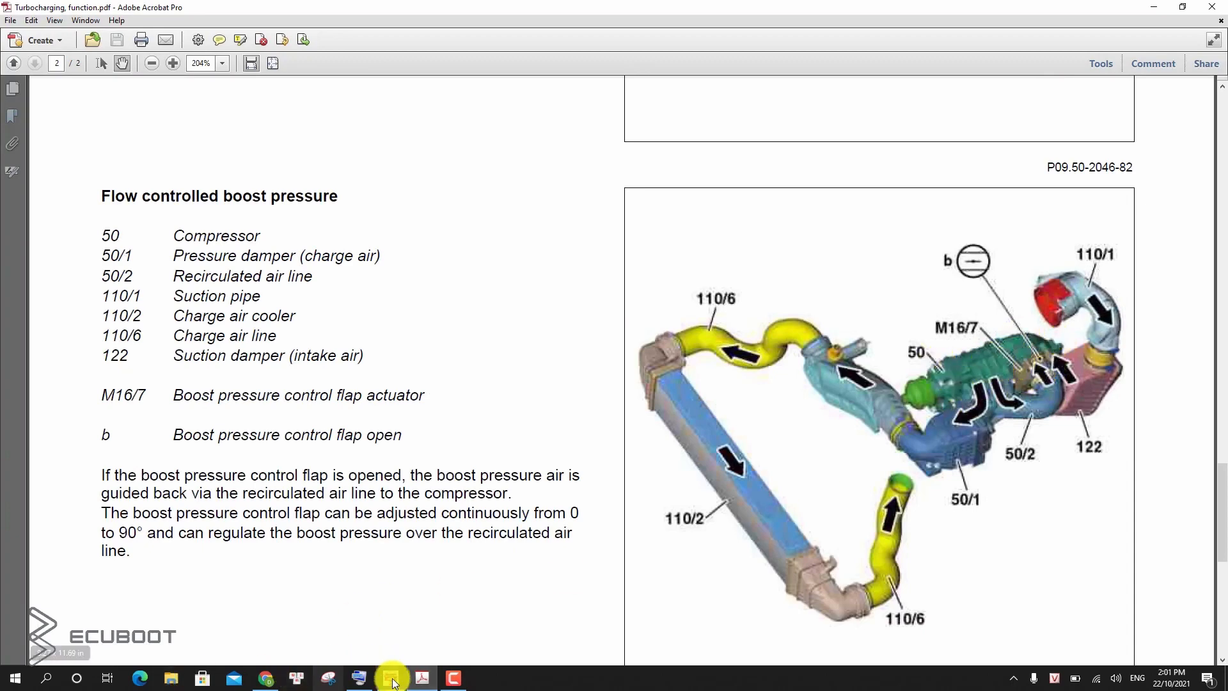
Switch to the Xentry live diagnosis session showing the flap angle actual values
click(358, 678)
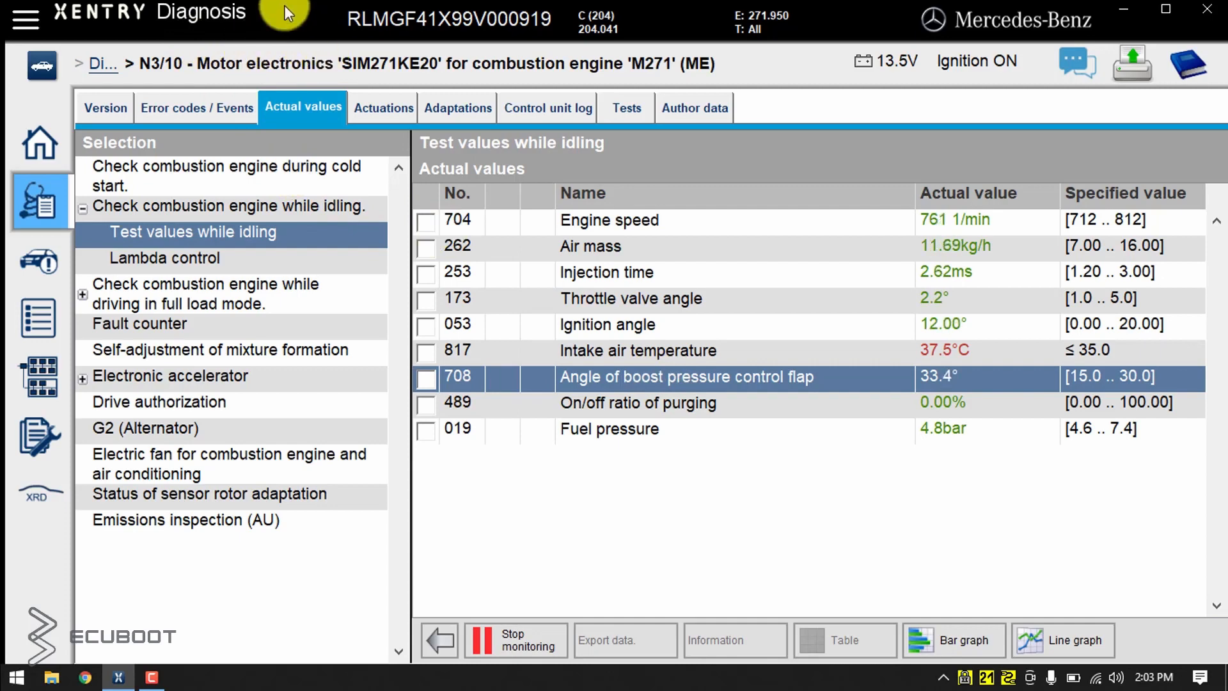
mouse_move(419, 51)
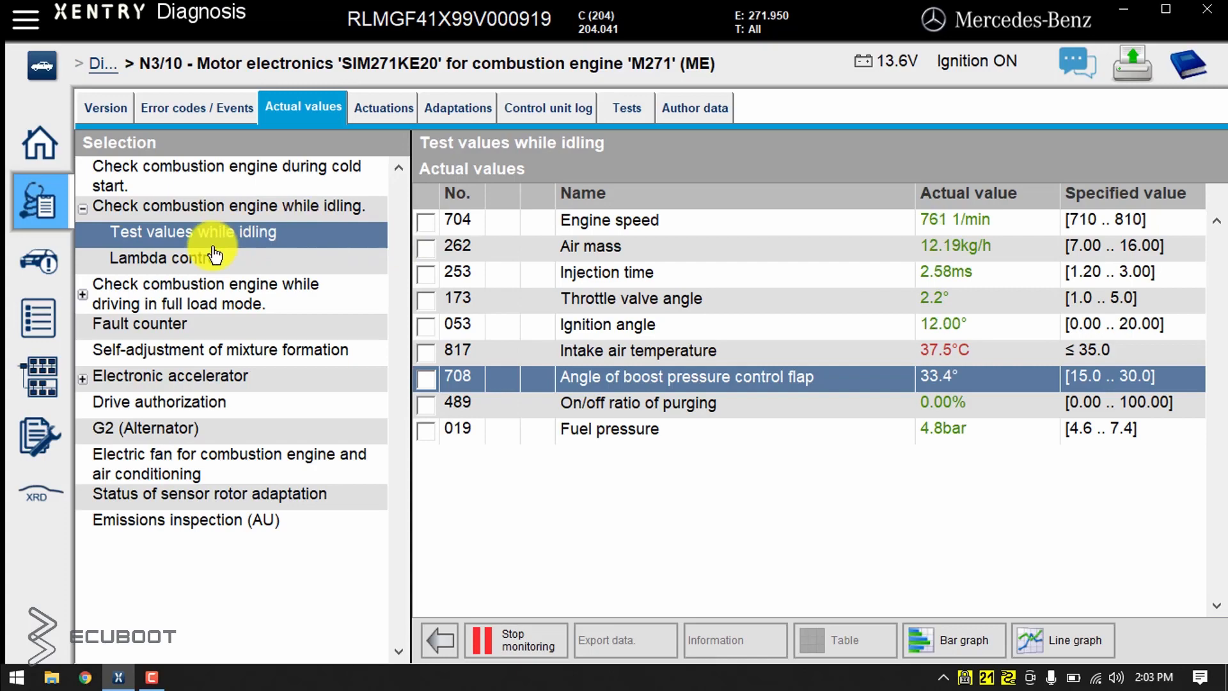
mouse_move(861, 431)
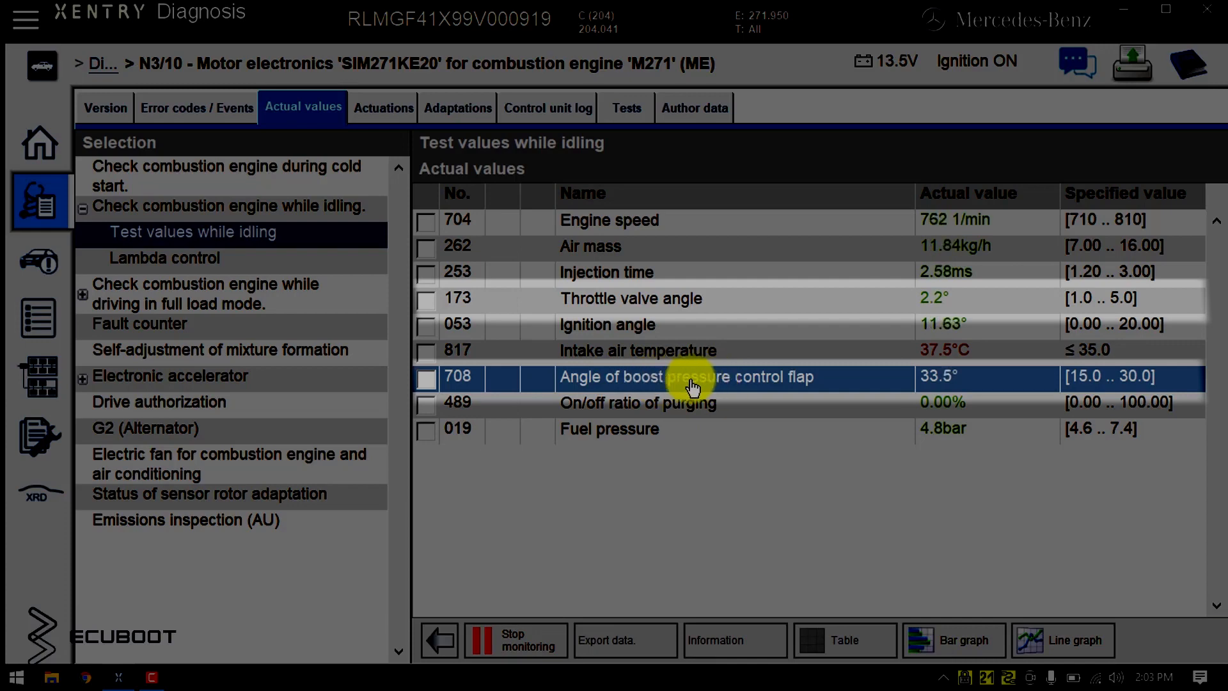
mouse_move(685, 295)
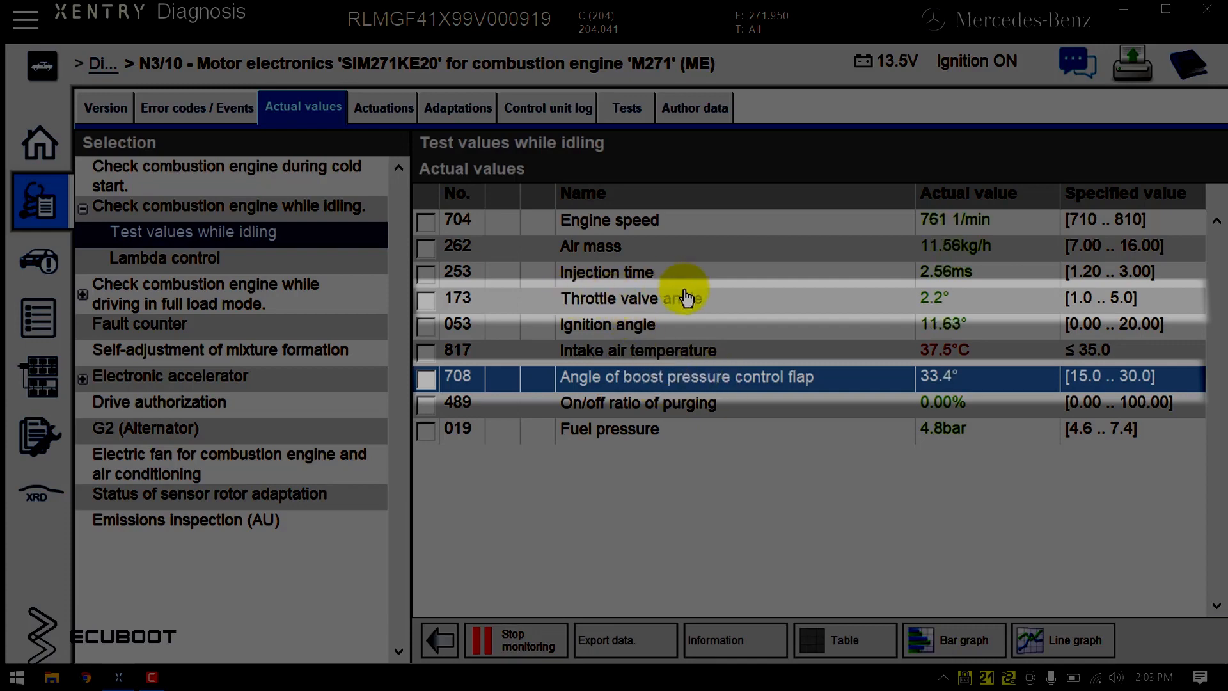
mouse_move(638, 306)
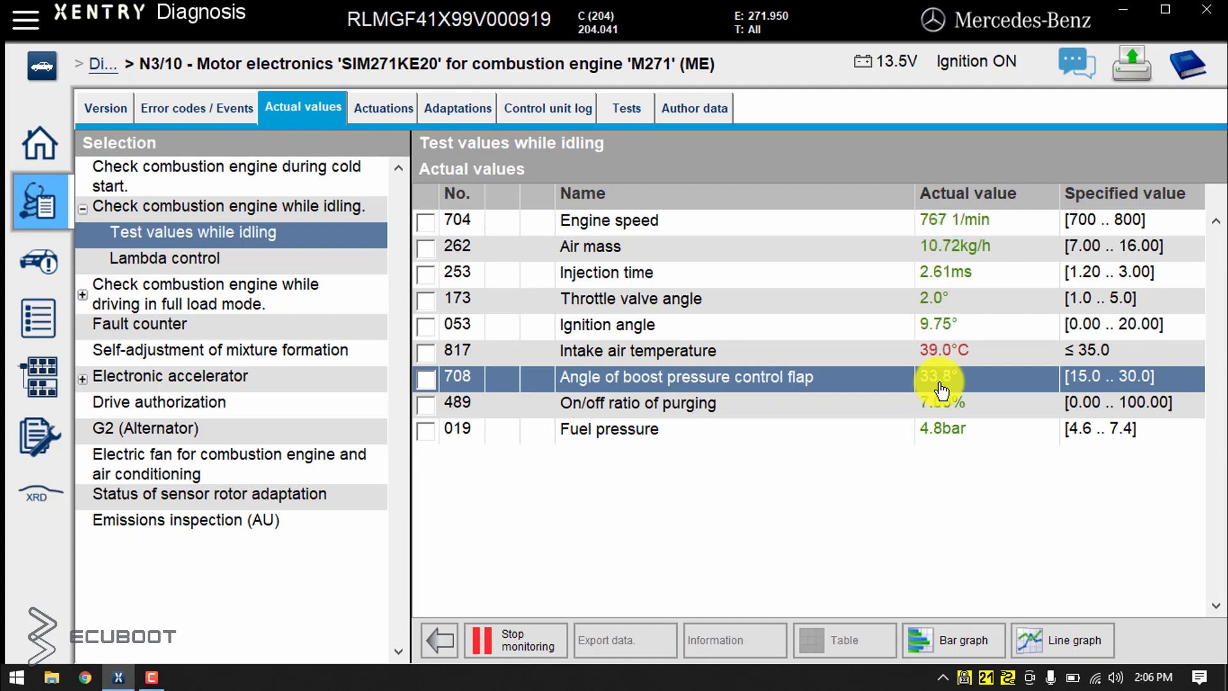
mouse_move(848, 337)
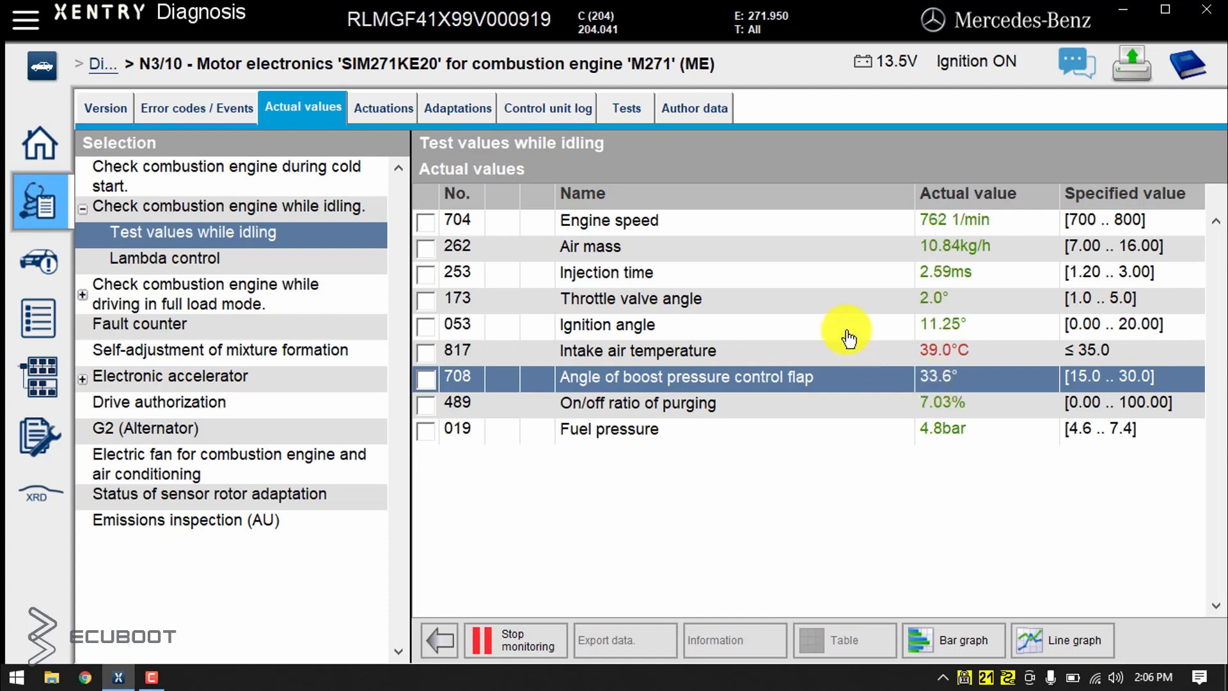
mouse_move(683, 385)
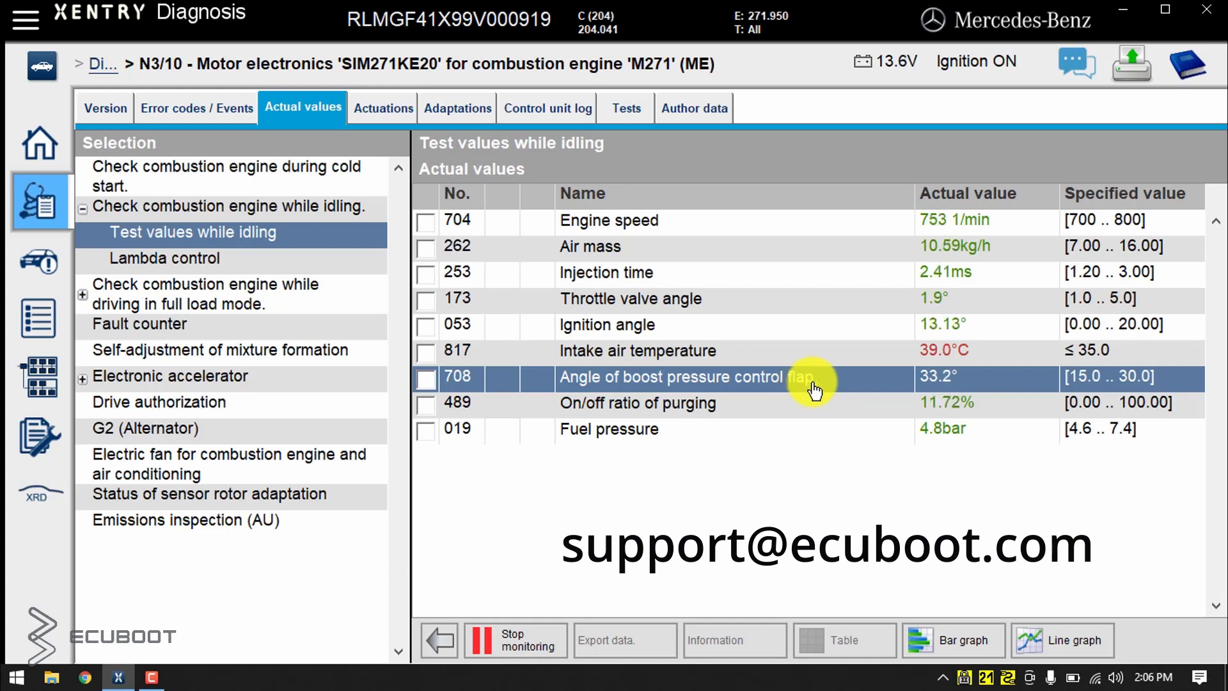
mouse_move(859, 396)
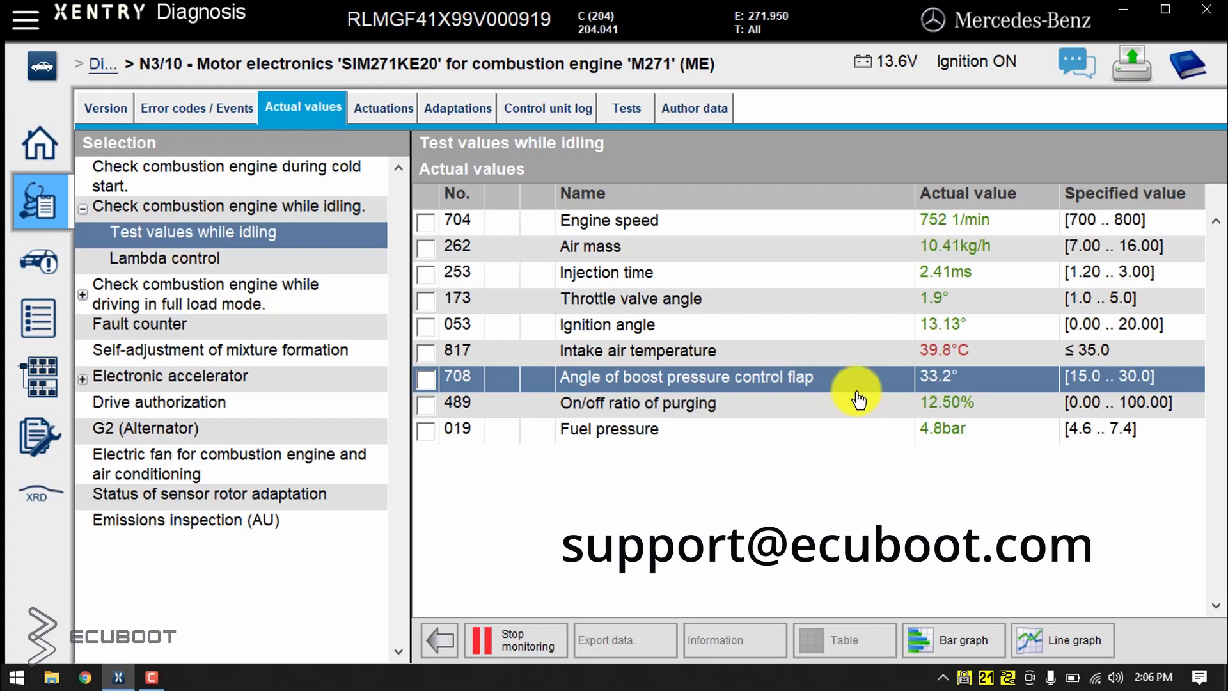